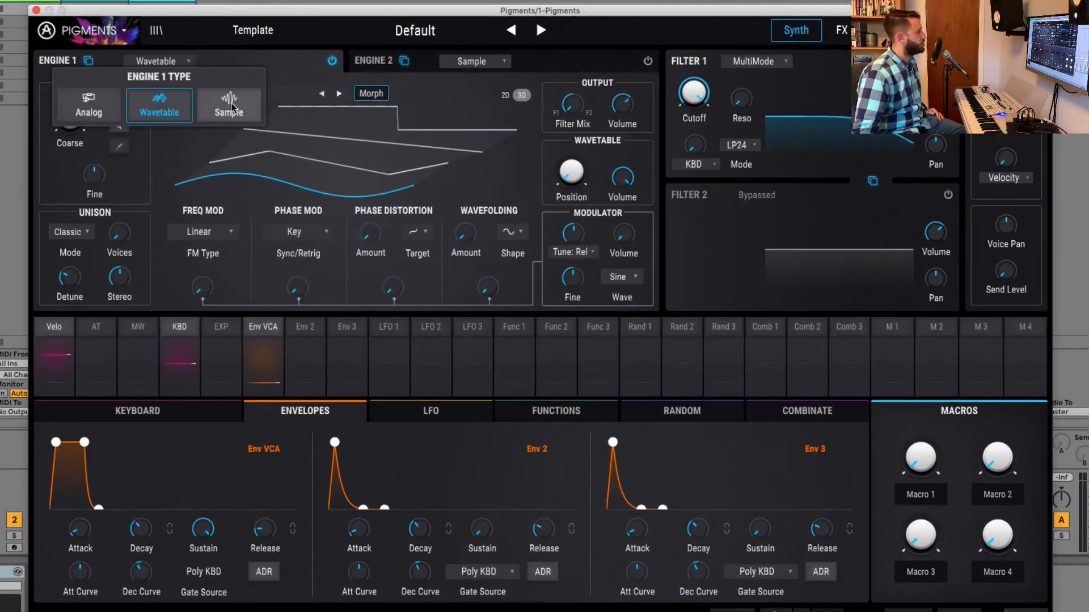
Load the Strings (Bowed) 'Tutti - Sustained C3 f' sample into engine 1 in granular mode.
{"action": "left_click", "coordinate": [229, 106]}
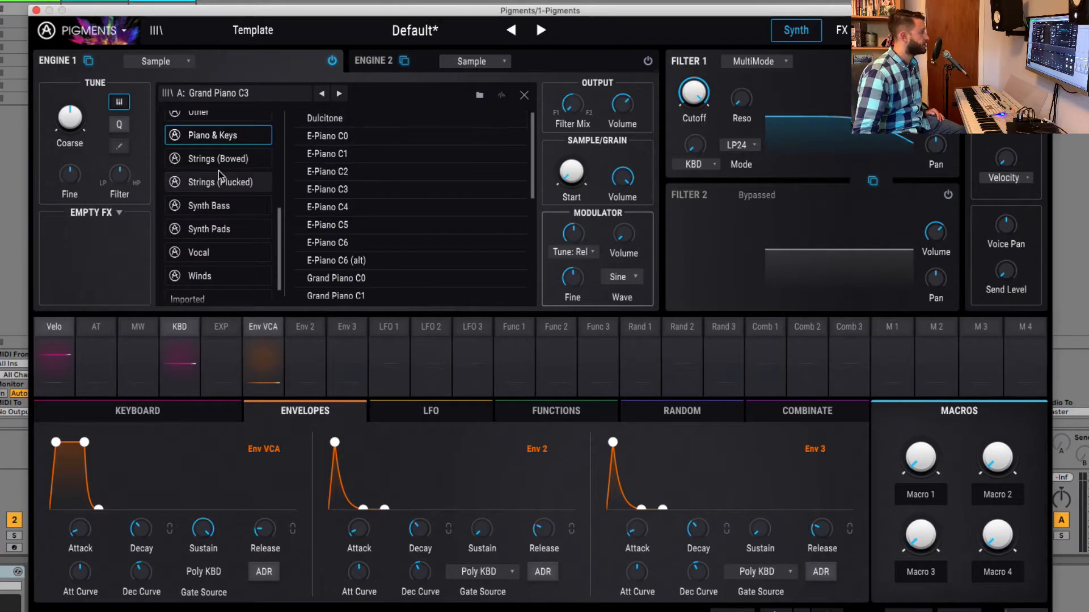
{"action": "left_click", "coordinate": [218, 159]}
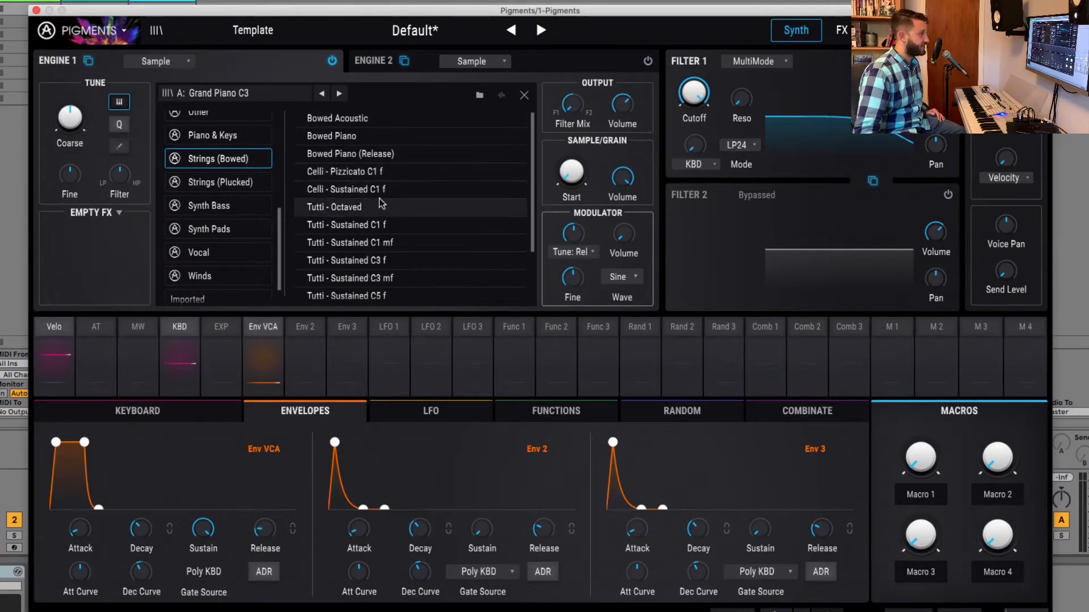
{"action": "left_click", "coordinate": [346, 261]}
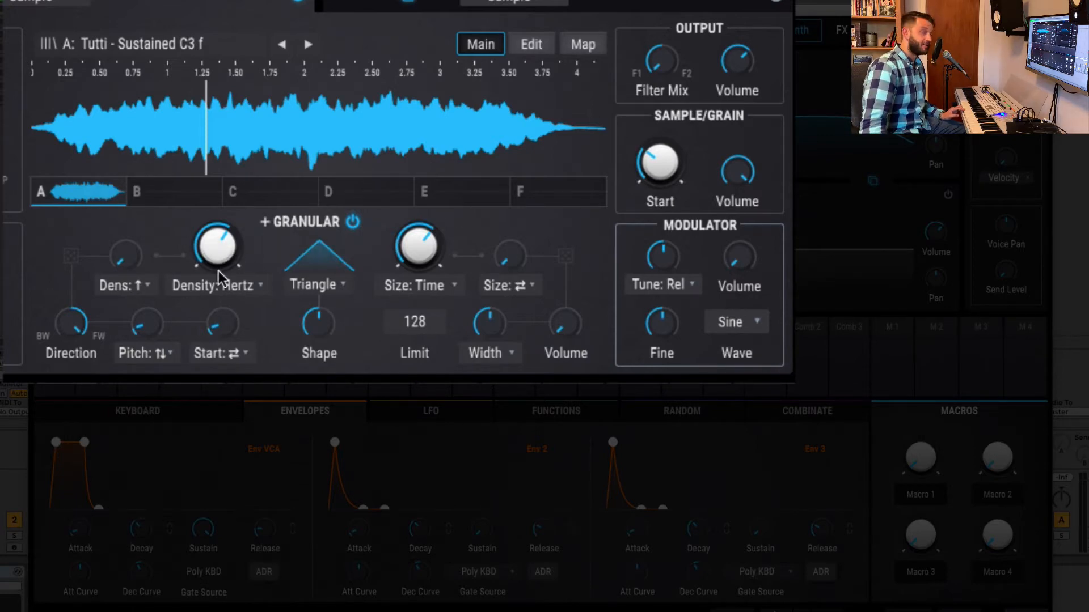
Lower grain density to about 1.34 Hz.
{"action": "left_click", "coordinate": [216, 285]}
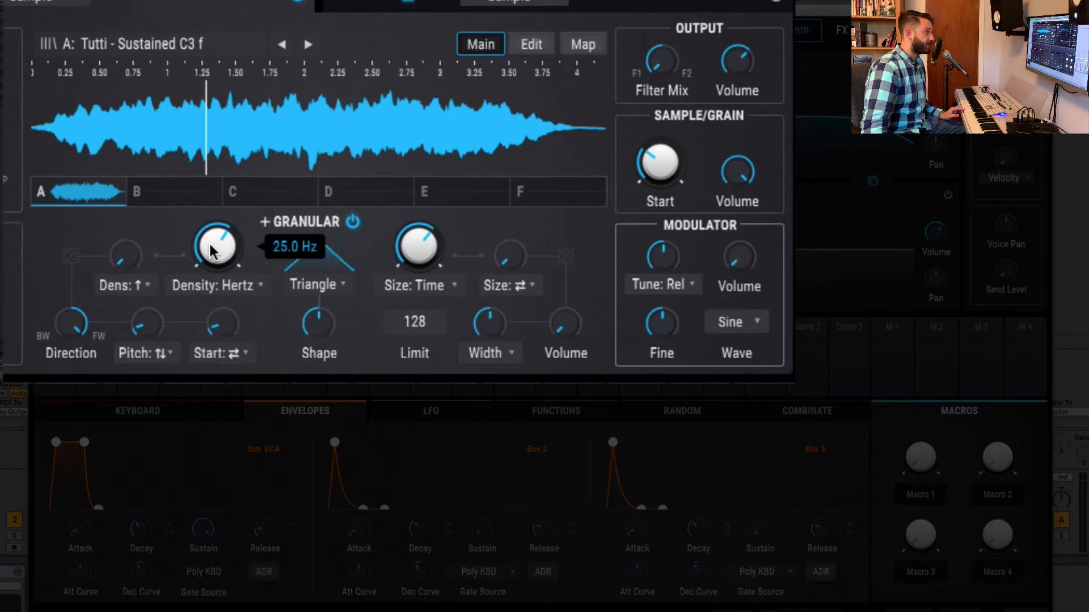
{"action": "left_click_drag", "start_coordinate": [216, 247], "coordinate": [216, 278]}
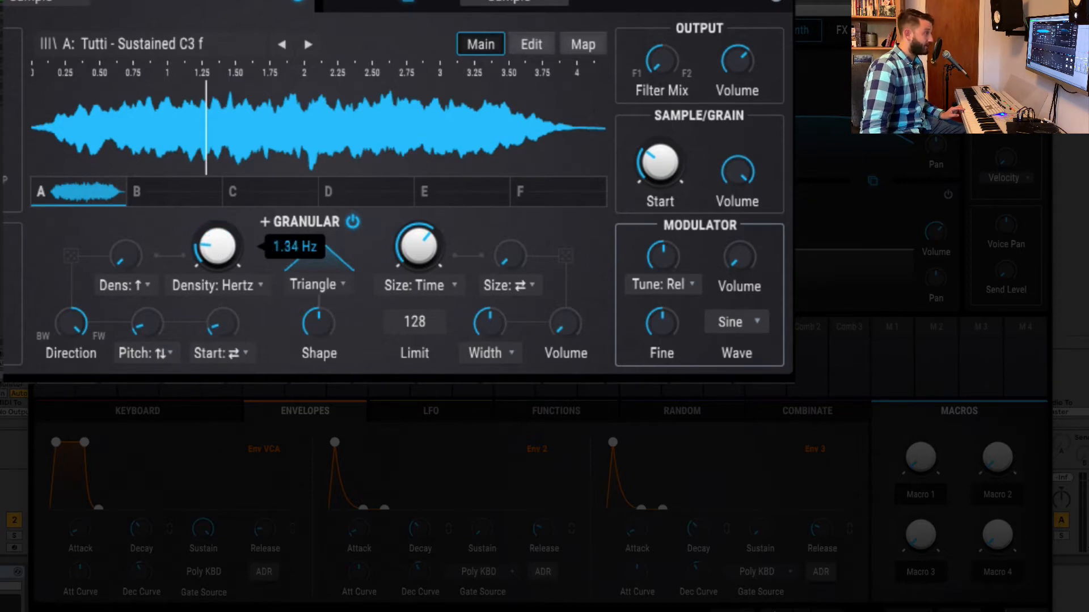
{"action": "left_click_drag", "start_coordinate": [217, 247], "coordinate": [217, 264]}
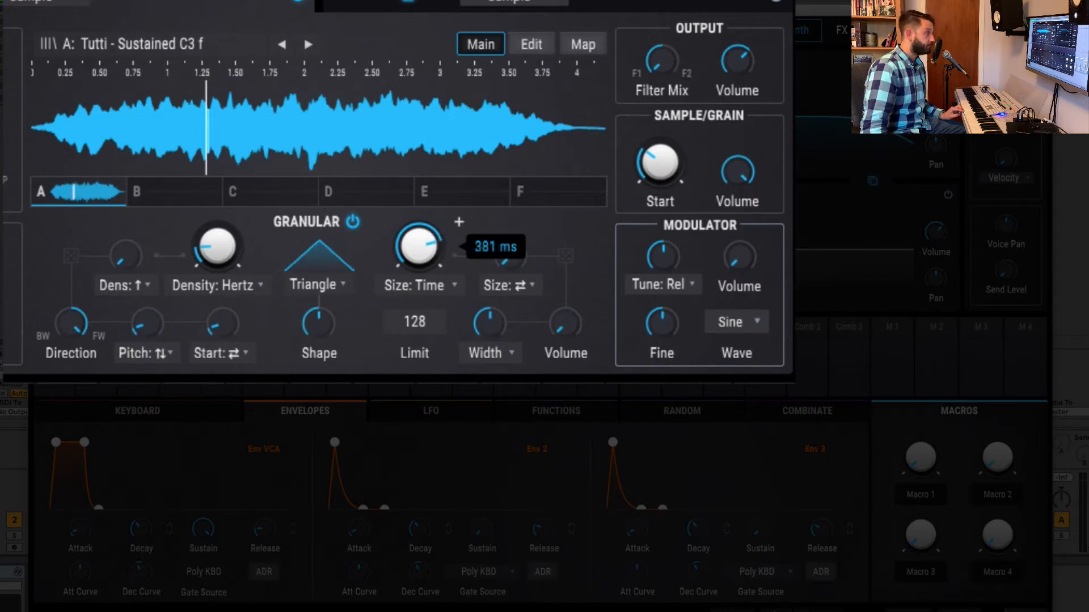
Set grain size to about 299 ms and skew the Triangle grain window into a ramp.
{"action": "left_click_drag", "start_coordinate": [419, 246], "coordinate": [418, 208]}
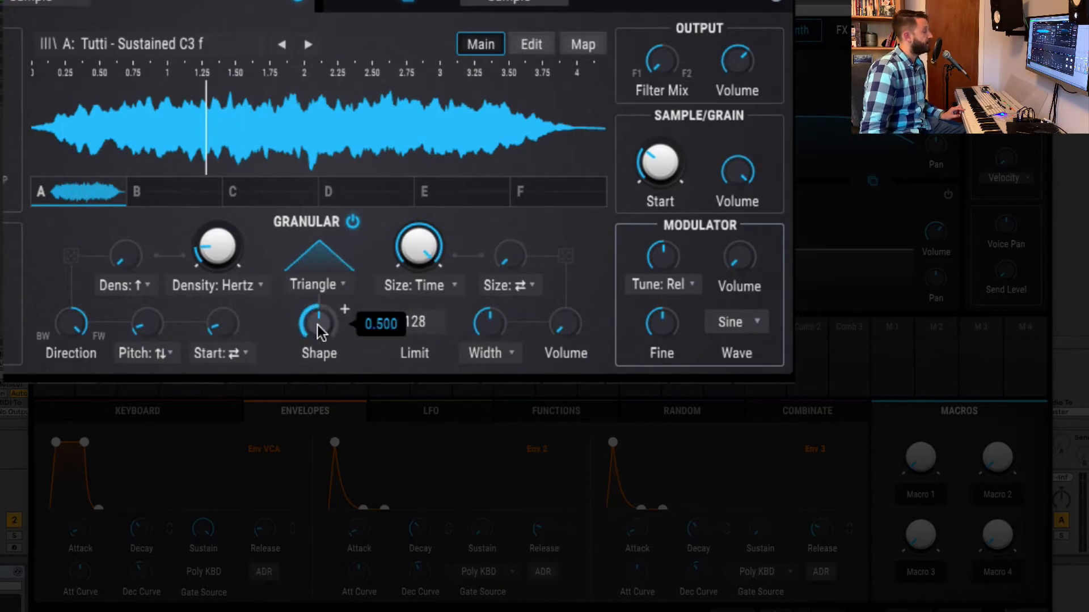
{"action": "left_click_drag", "start_coordinate": [319, 323], "coordinate": [319, 291]}
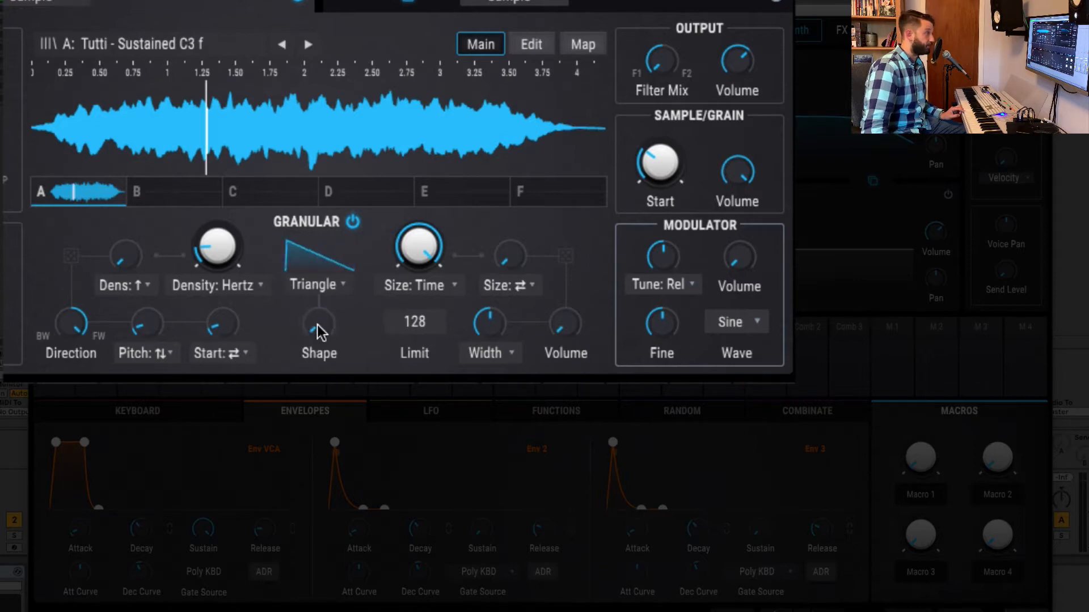
{"action": "left_click_drag", "start_coordinate": [417, 247], "coordinate": [418, 236]}
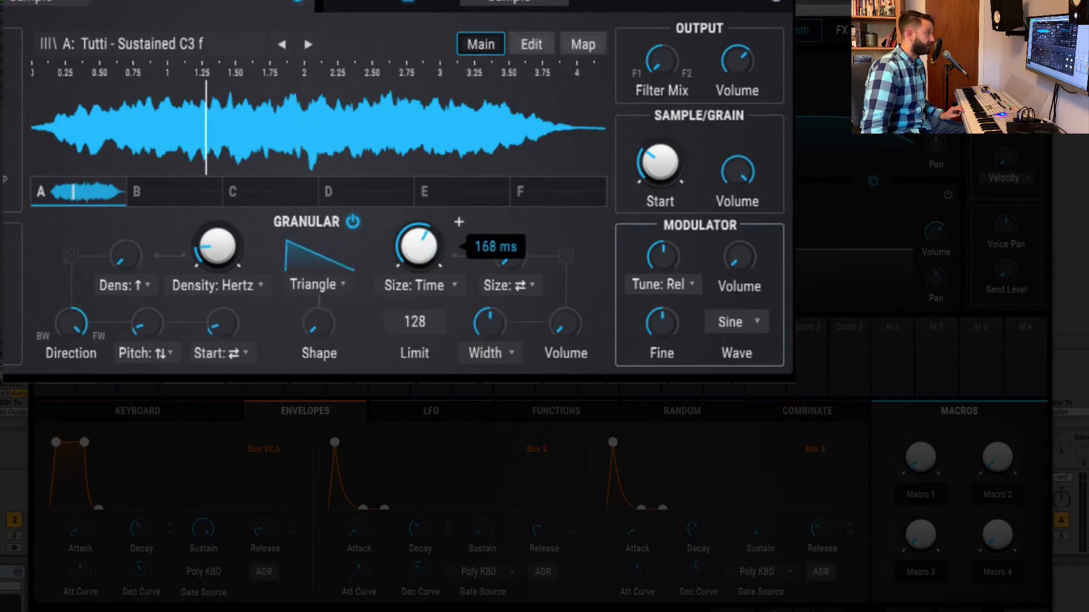
{"action": "left_click_drag", "start_coordinate": [417, 246], "coordinate": [417, 229]}
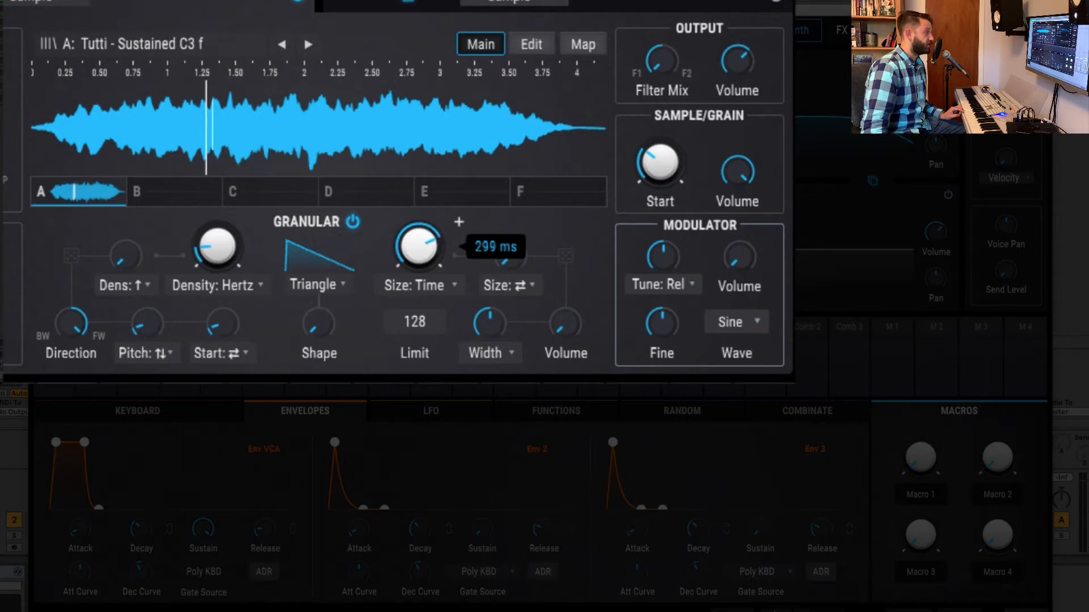
{"action": "mouse_move", "coordinate": [313, 272]}
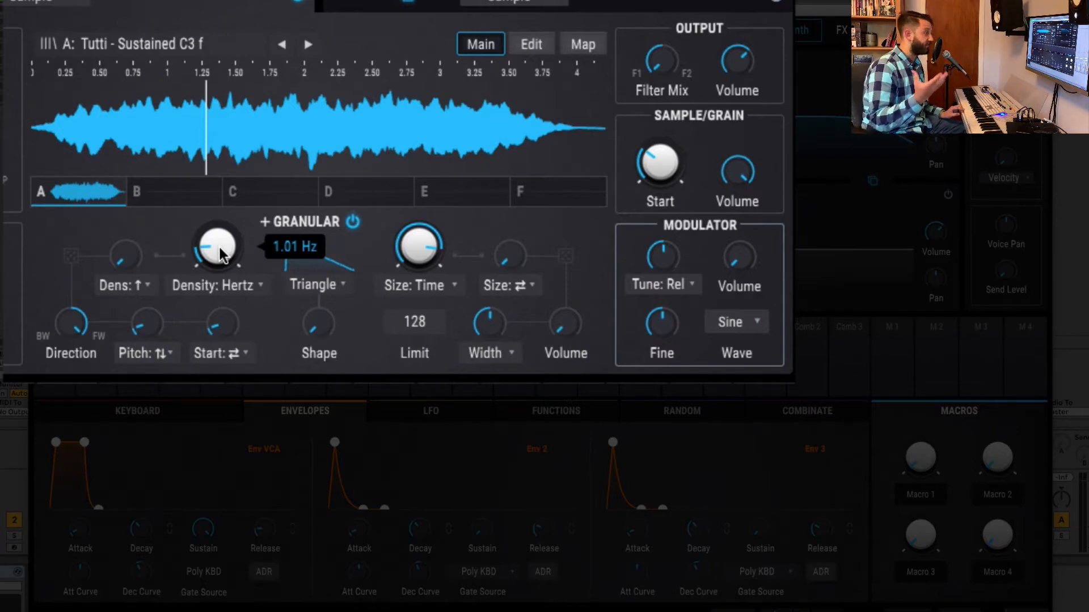
Sweep grain density between about 1 and 9.7 Hz, ending near 8 Hz.
{"action": "left_click_drag", "start_coordinate": [217, 247], "coordinate": [236, 222]}
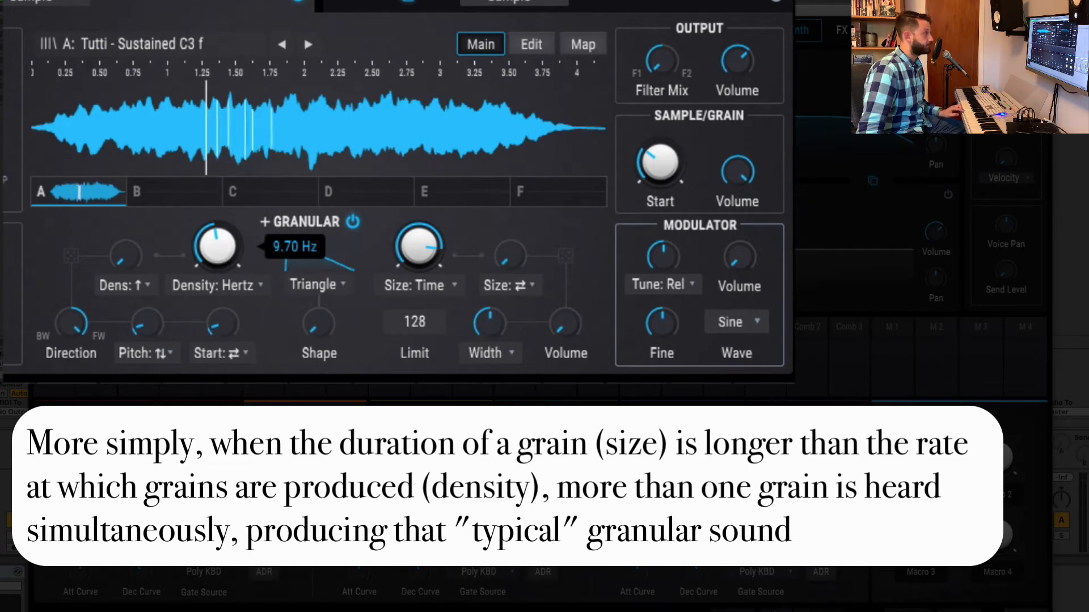
{"action": "left_click_drag", "start_coordinate": [216, 247], "coordinate": [217, 271]}
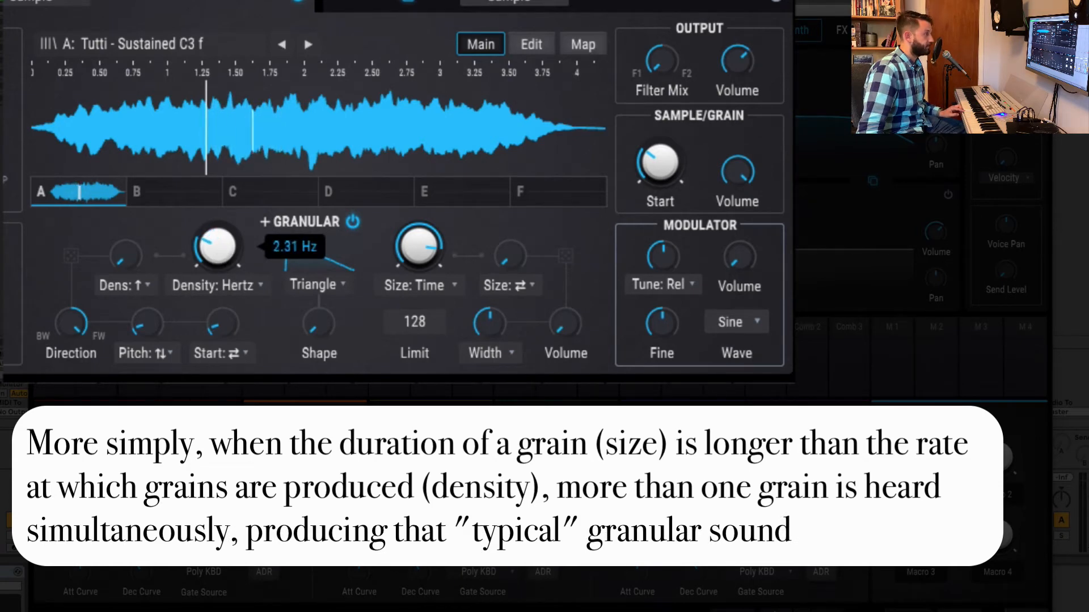
{"action": "left_click_drag", "start_coordinate": [217, 247], "coordinate": [216, 254]}
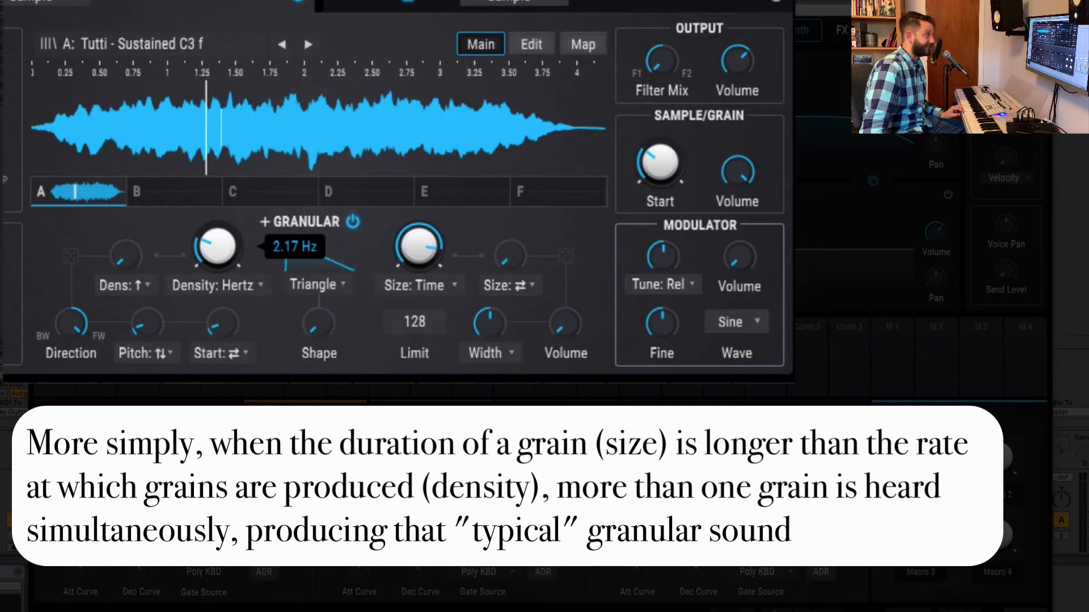
{"action": "left_click_drag", "start_coordinate": [217, 247], "coordinate": [229, 229]}
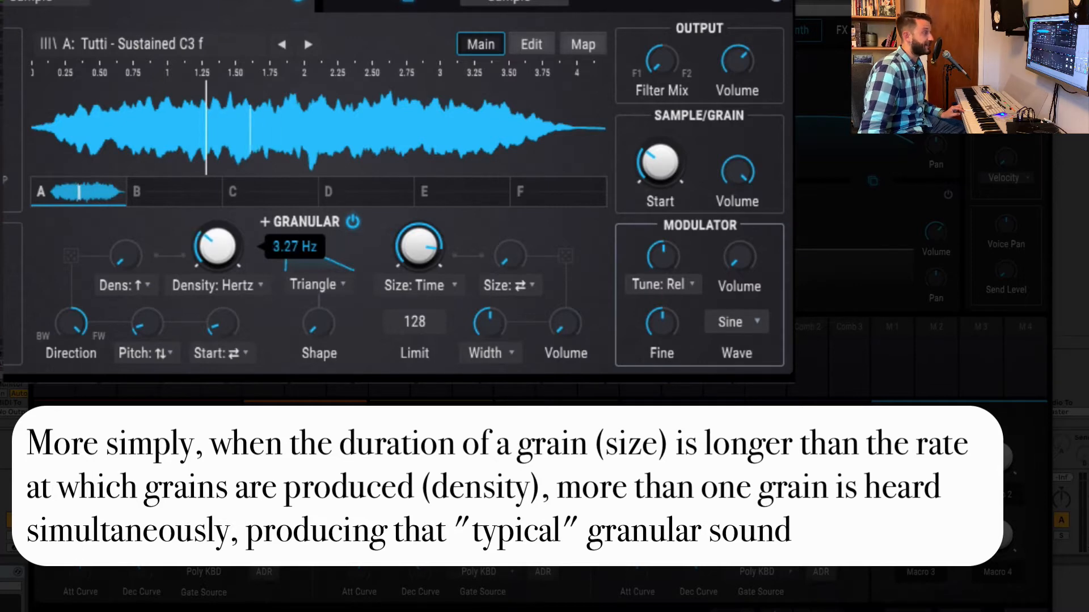
{"action": "left_click_drag", "start_coordinate": [217, 246], "coordinate": [216, 222]}
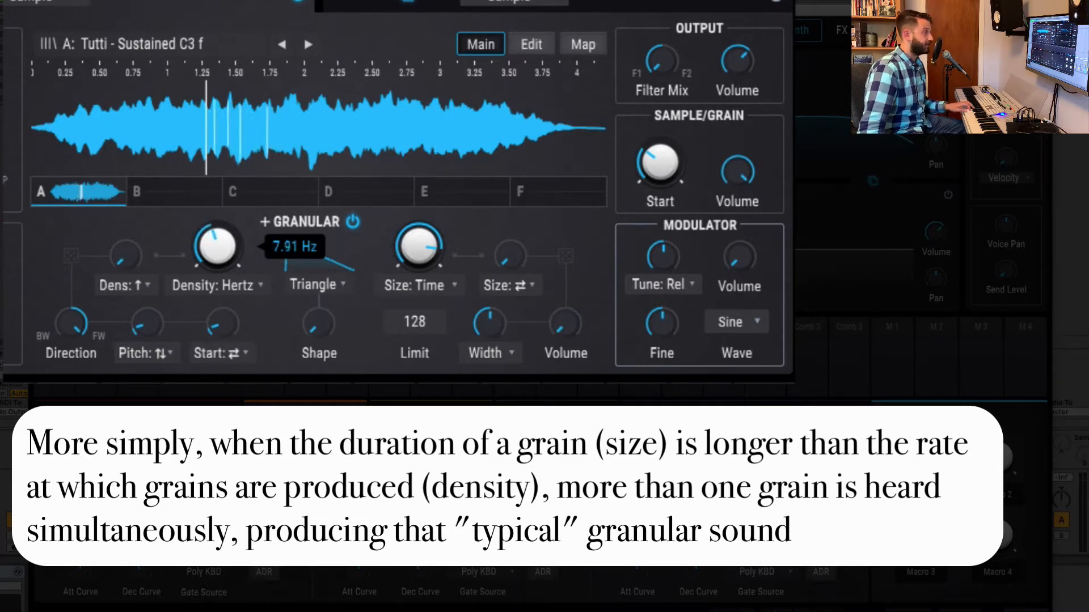
{"action": "left_click_drag", "start_coordinate": [217, 247], "coordinate": [229, 222]}
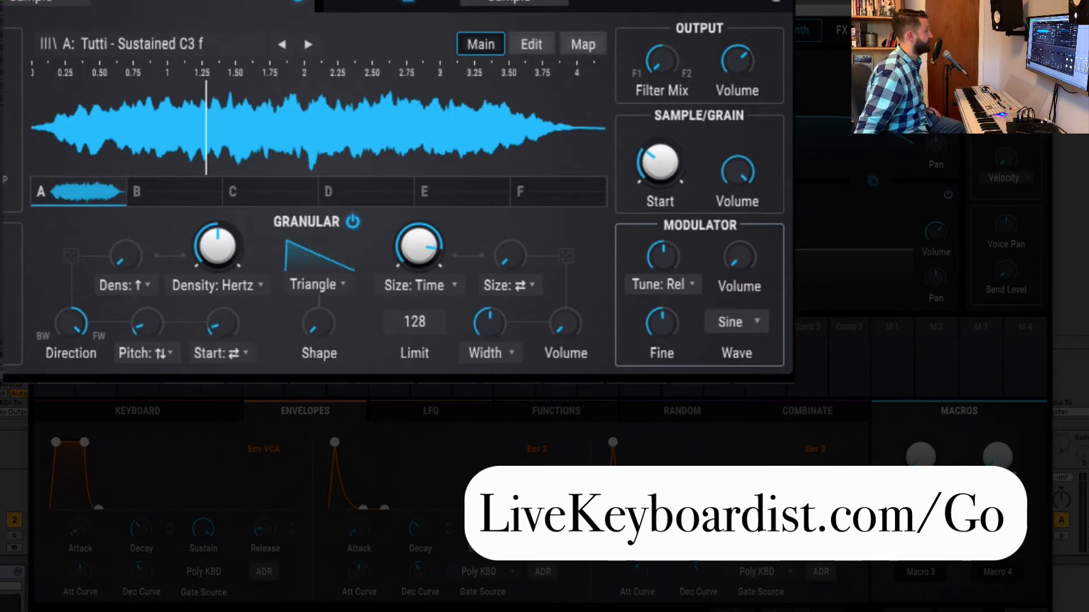
{"action": "left_click_drag", "start_coordinate": [218, 244], "coordinate": [229, 257]}
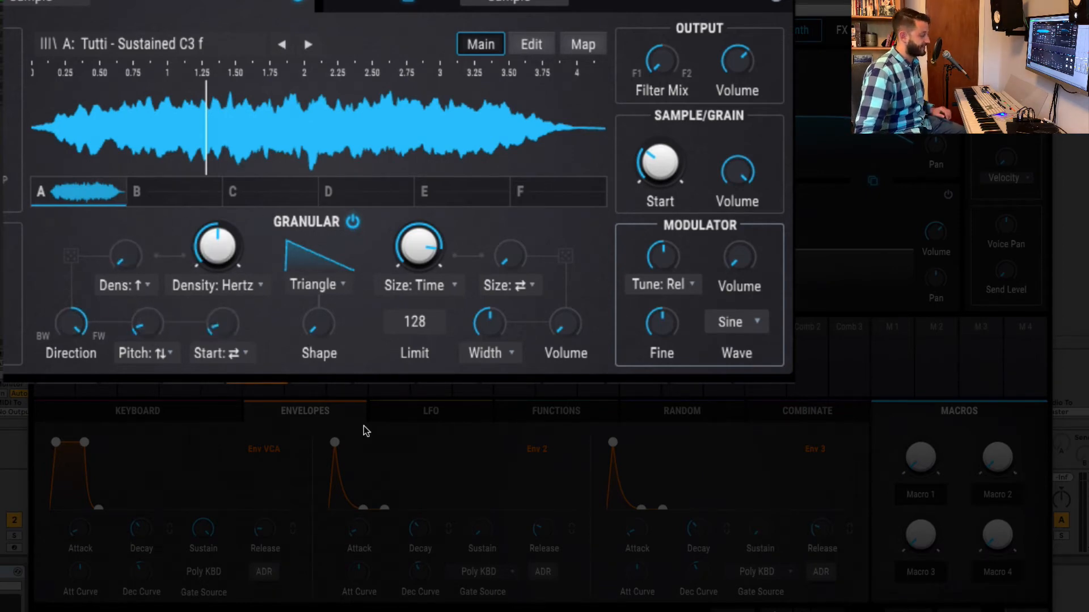
Keep pitch dispersion on Both and raise grain pitch randomization to 0.12.
{"action": "left_click_drag", "start_coordinate": [146, 323], "coordinate": [156, 331]}
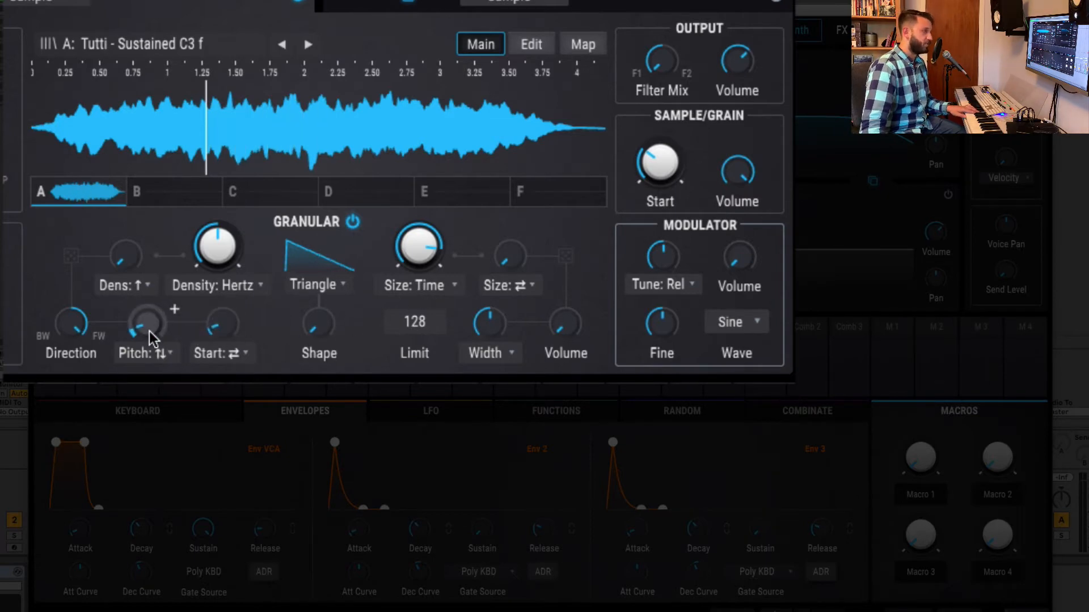
{"action": "mouse_move", "coordinate": [146, 328]}
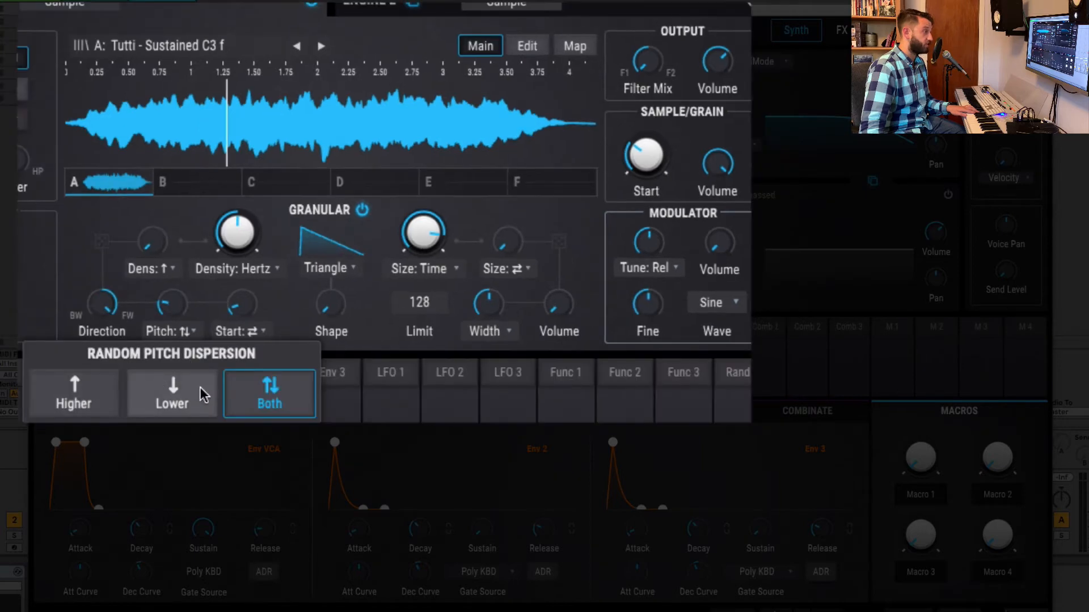
{"action": "mouse_move", "coordinate": [204, 302]}
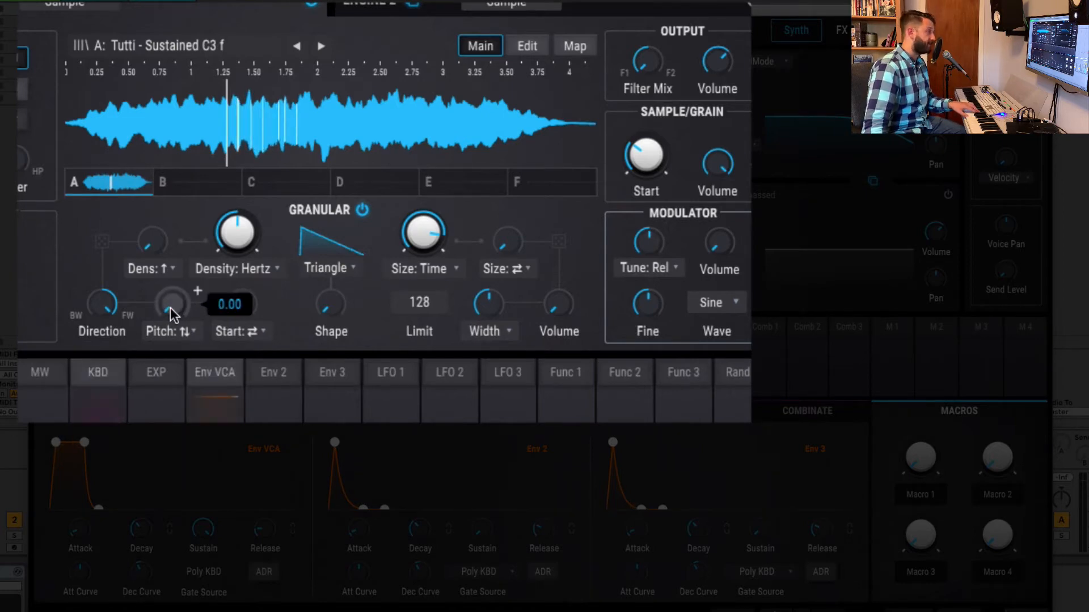
{"action": "left_click_drag", "start_coordinate": [172, 303], "coordinate": [173, 285]}
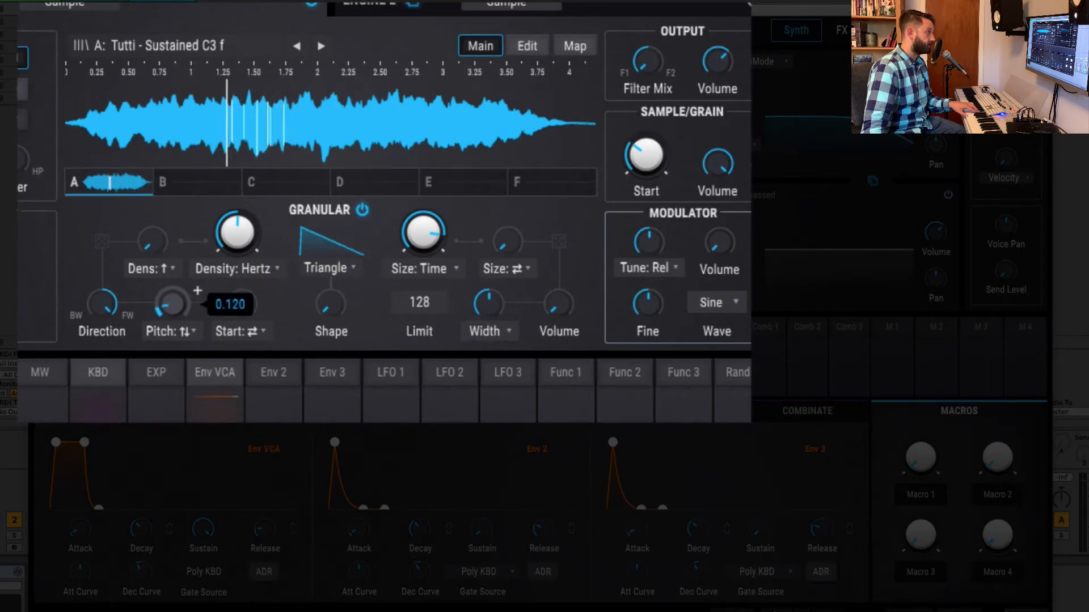
{"action": "left_click_drag", "start_coordinate": [171, 304], "coordinate": [171, 312]}
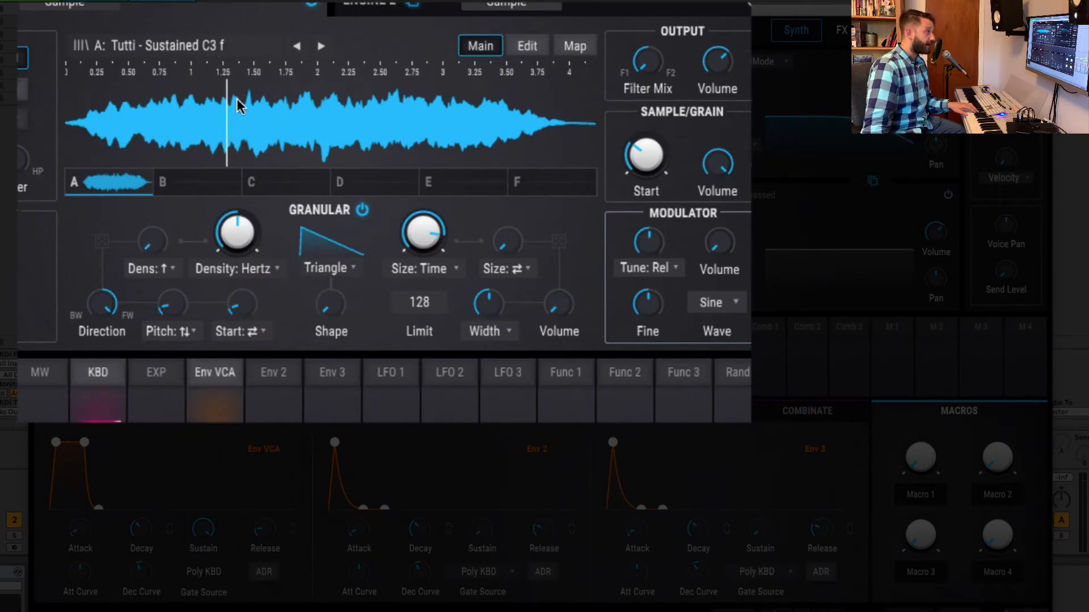
{"action": "mouse_move", "coordinate": [268, 327]}
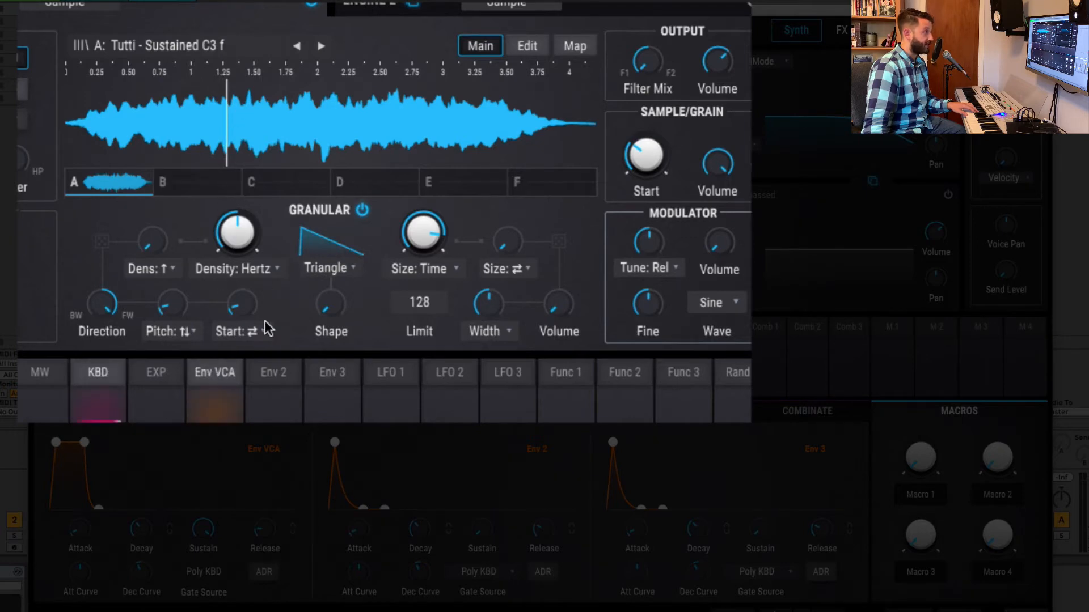
{"action": "mouse_move", "coordinate": [335, 132]}
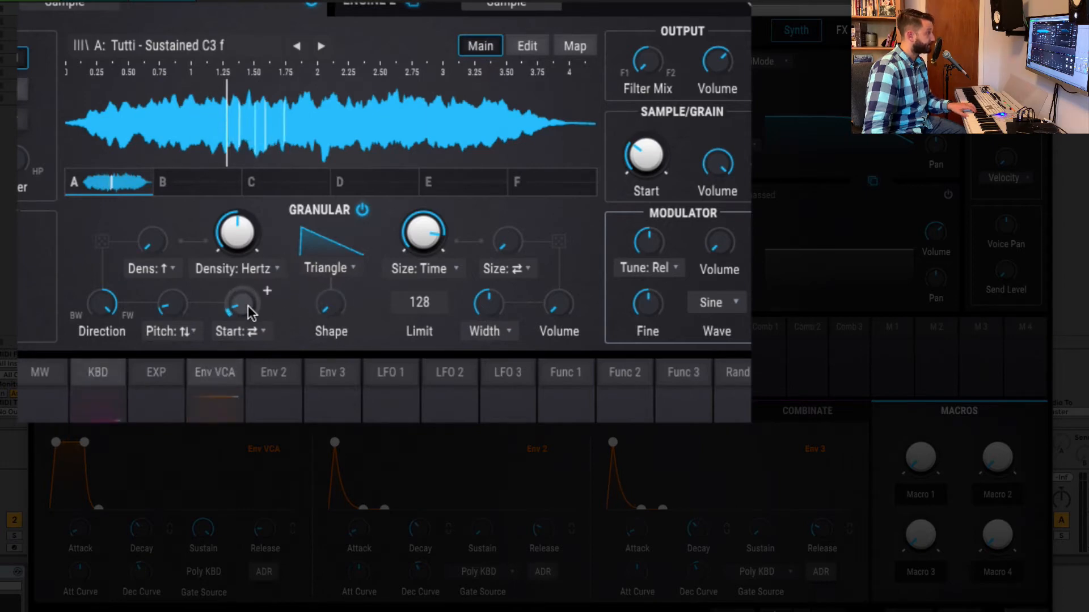
Raise Start randomization to scatter grains, with the start point near 2.0.
{"action": "left_click_drag", "start_coordinate": [243, 302], "coordinate": [243, 278]}
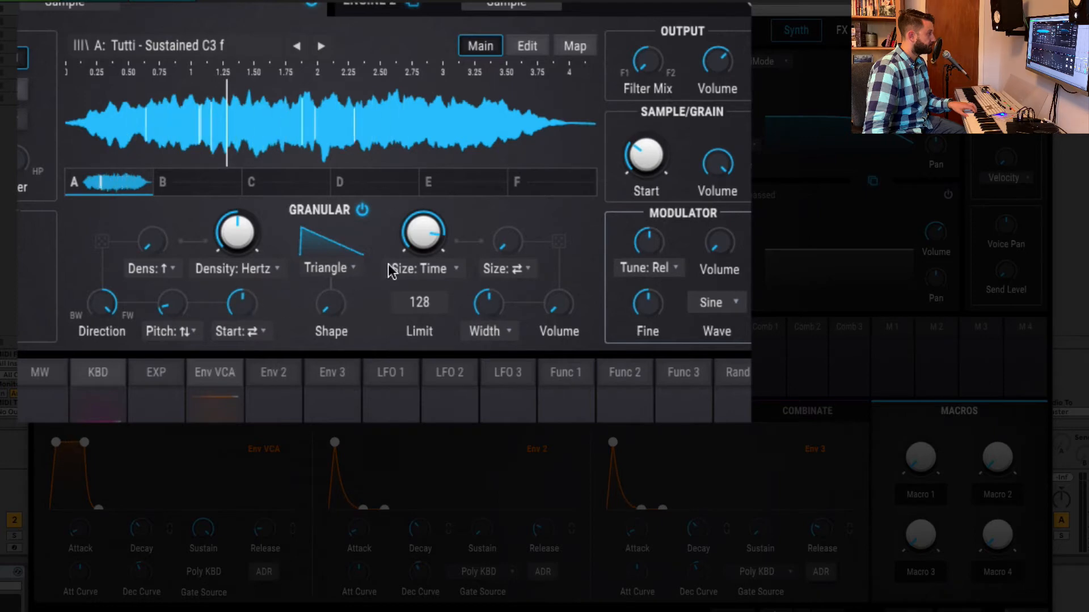
{"action": "left_click_drag", "start_coordinate": [644, 153], "coordinate": [644, 139]}
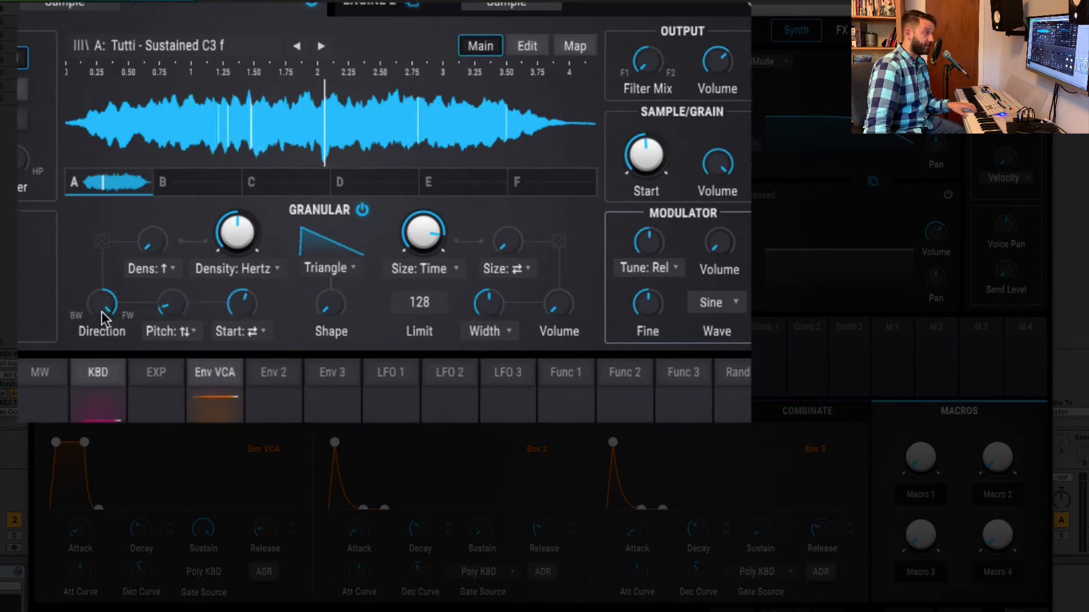
Adjust the grain Direction balance between backward and forward playback.
{"action": "left_click_drag", "start_coordinate": [103, 303], "coordinate": [108, 292]}
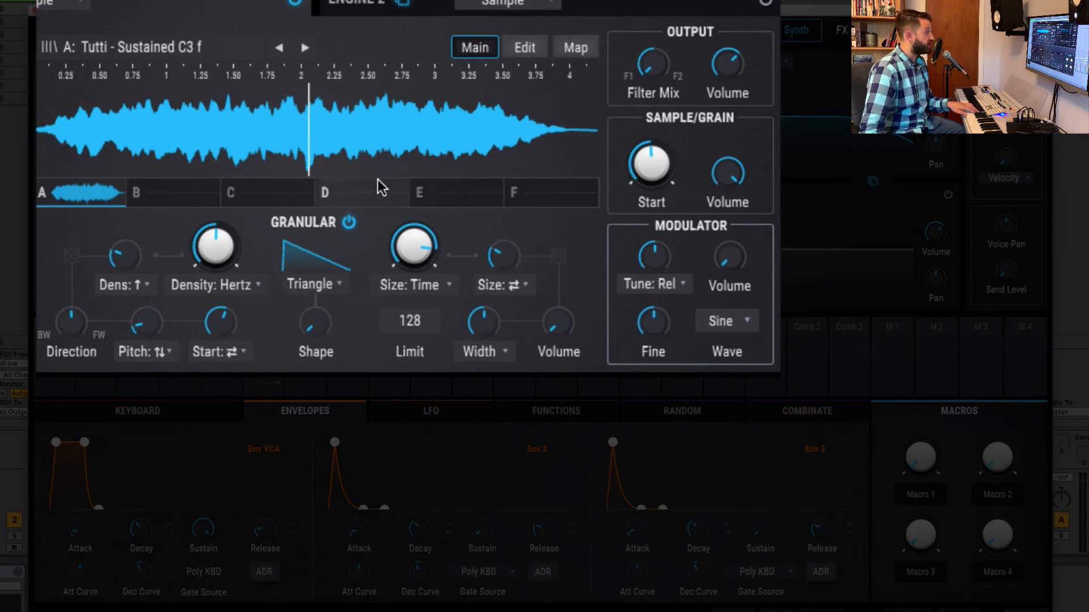
{"action": "mouse_move", "coordinate": [580, 280]}
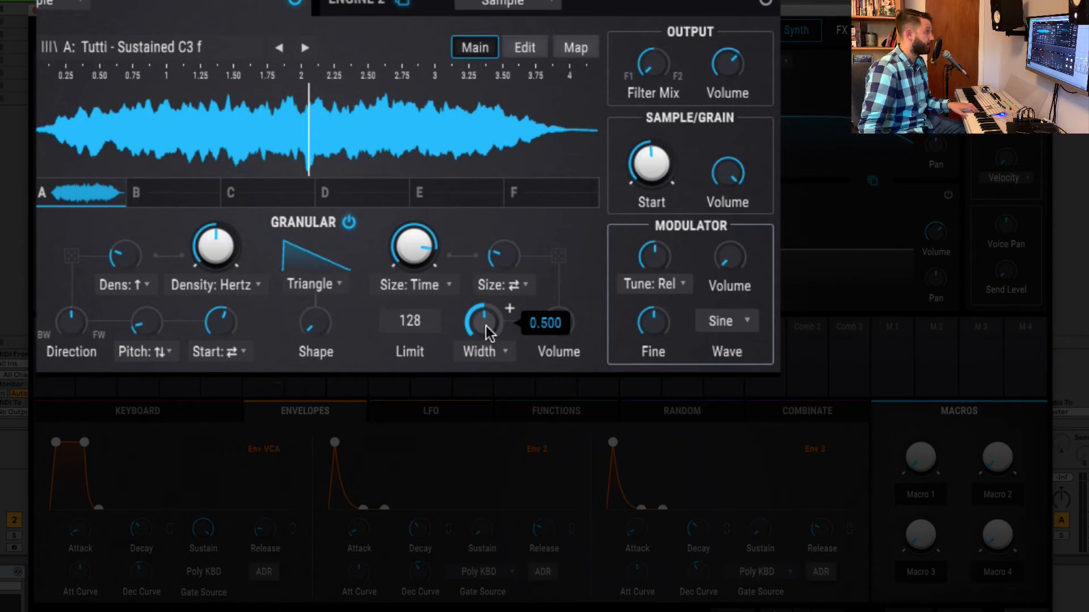
Raise grain stereo width to 0.5 and set grain volume to 0.00.
{"action": "left_click_drag", "start_coordinate": [484, 323], "coordinate": [484, 292]}
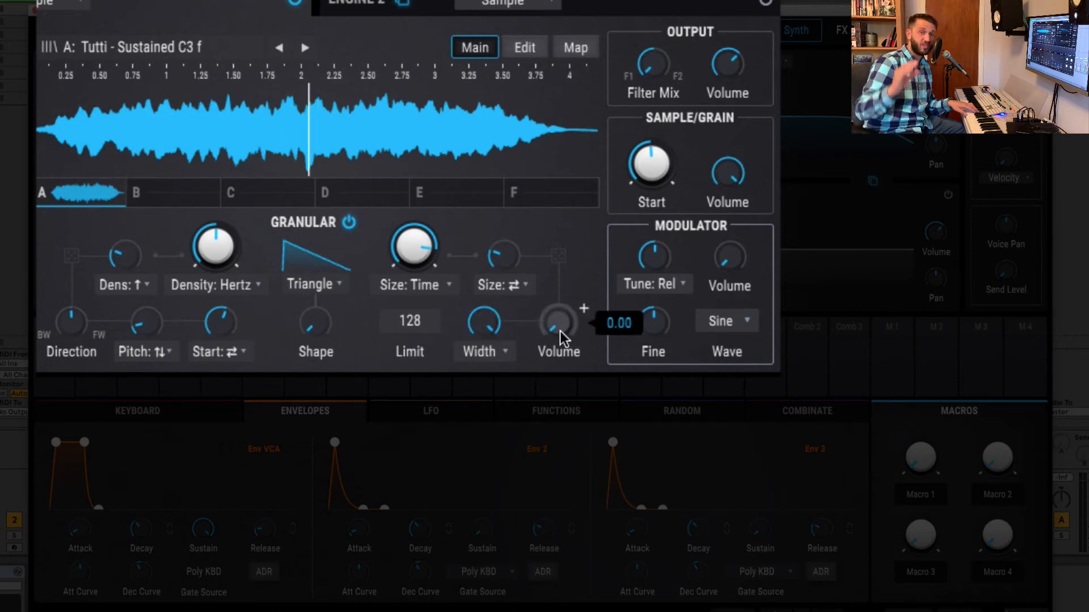
{"action": "left_click_drag", "start_coordinate": [558, 322], "coordinate": [558, 306]}
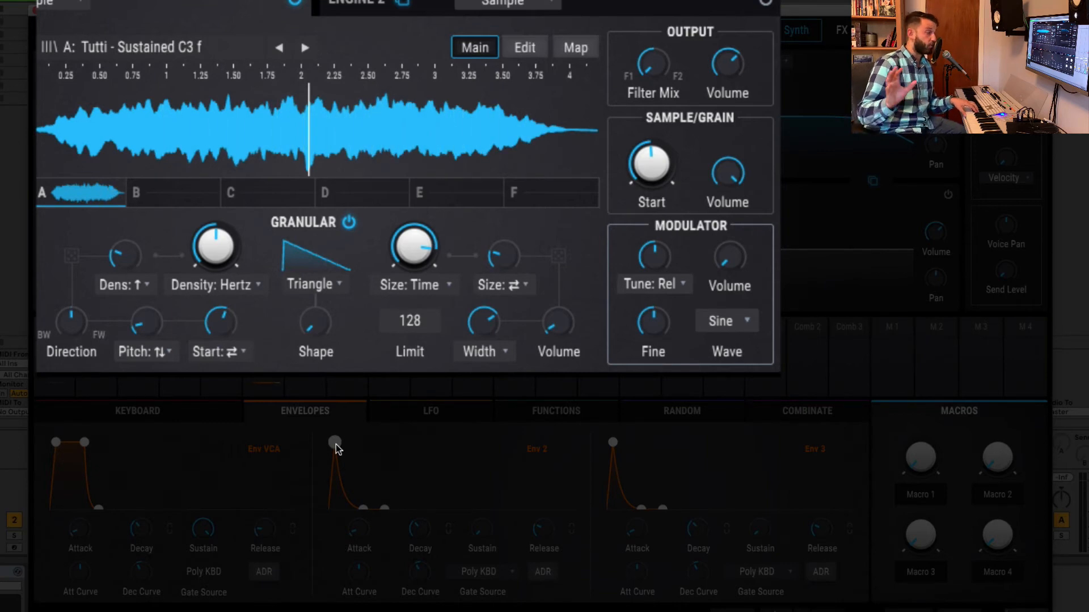
{"action": "mouse_move", "coordinate": [340, 472]}
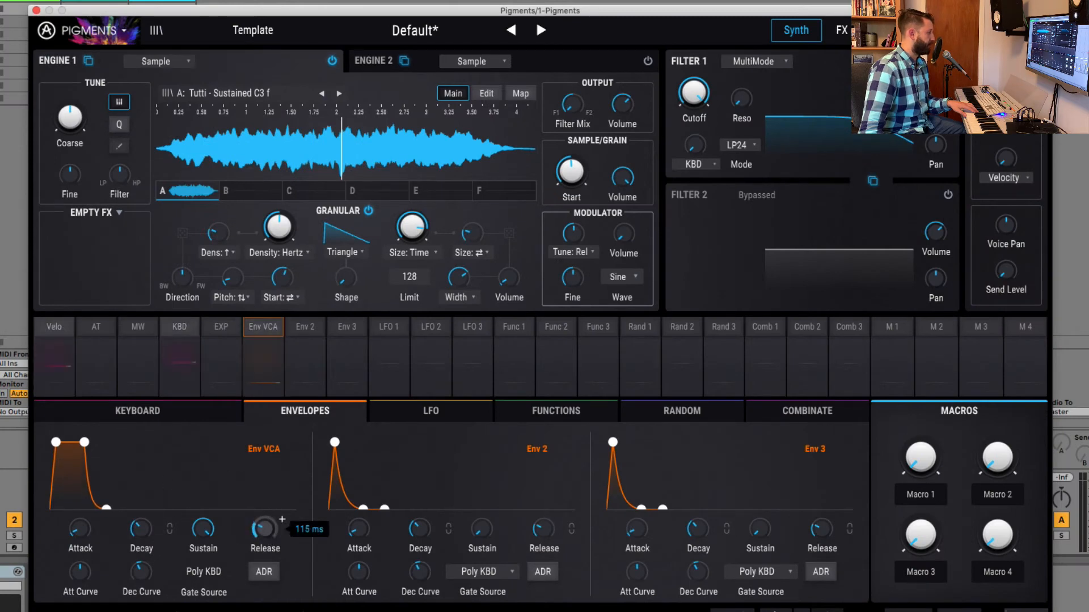
Lengthen the VCA envelope release to about 115 ms.
{"action": "left_click_drag", "start_coordinate": [264, 528], "coordinate": [264, 500]}
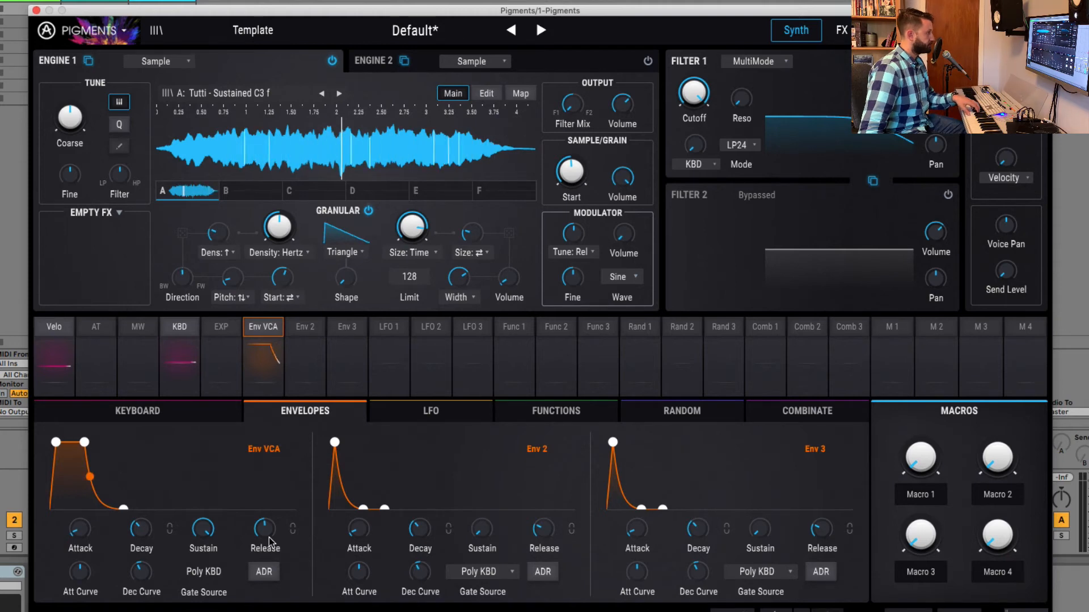
{"action": "left_click_drag", "start_coordinate": [263, 529], "coordinate": [263, 514]}
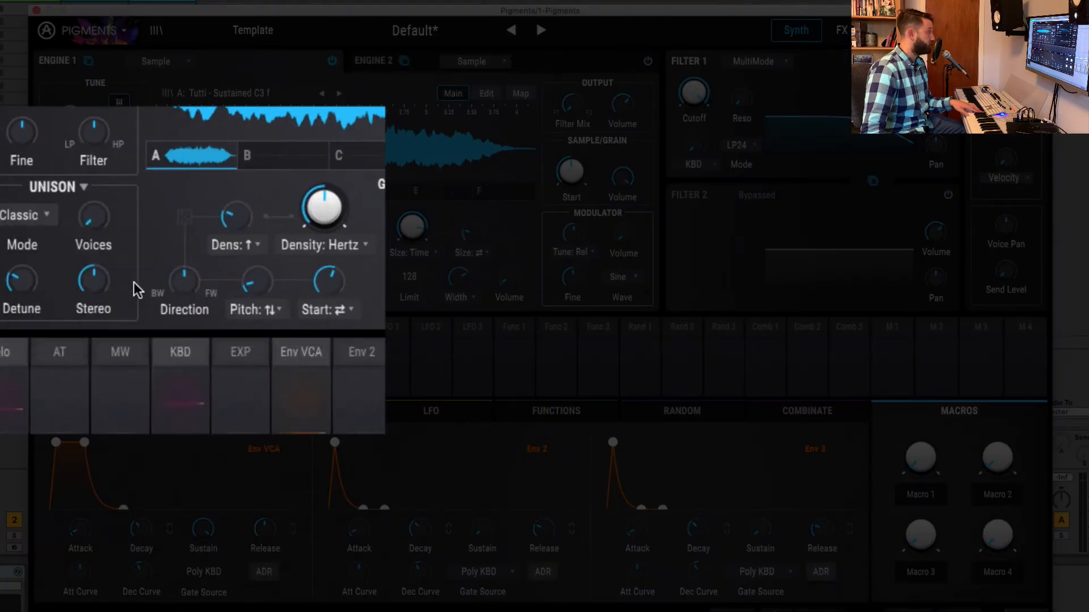
Put Classic unison in Engine 1's FX slot and adjust its stereo spread and detune.
{"action": "left_click_drag", "start_coordinate": [21, 282], "coordinate": [21, 271]}
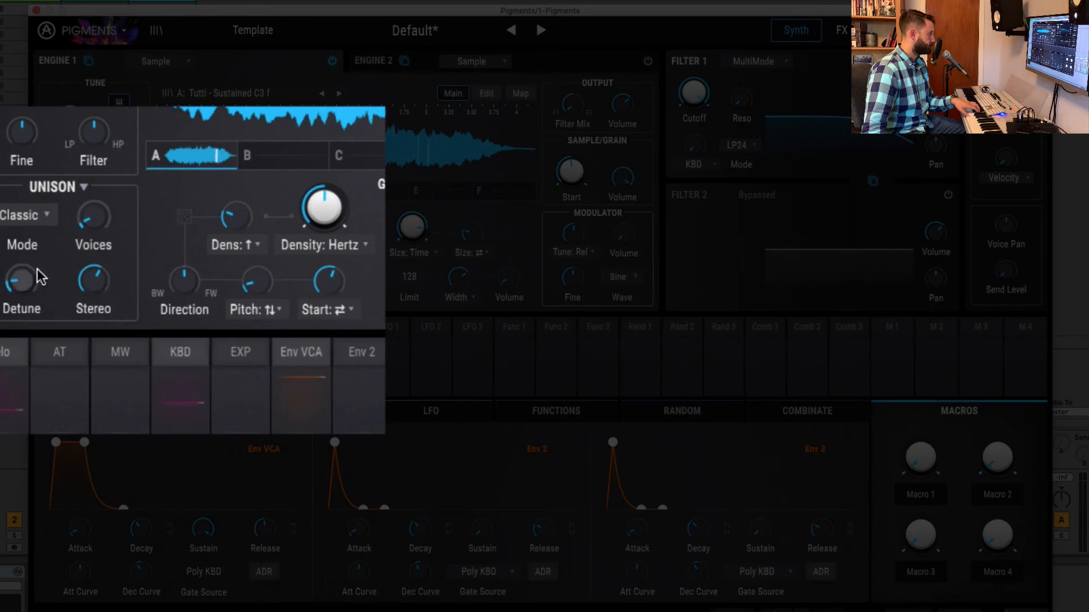
{"action": "left_click", "coordinate": [92, 218]}
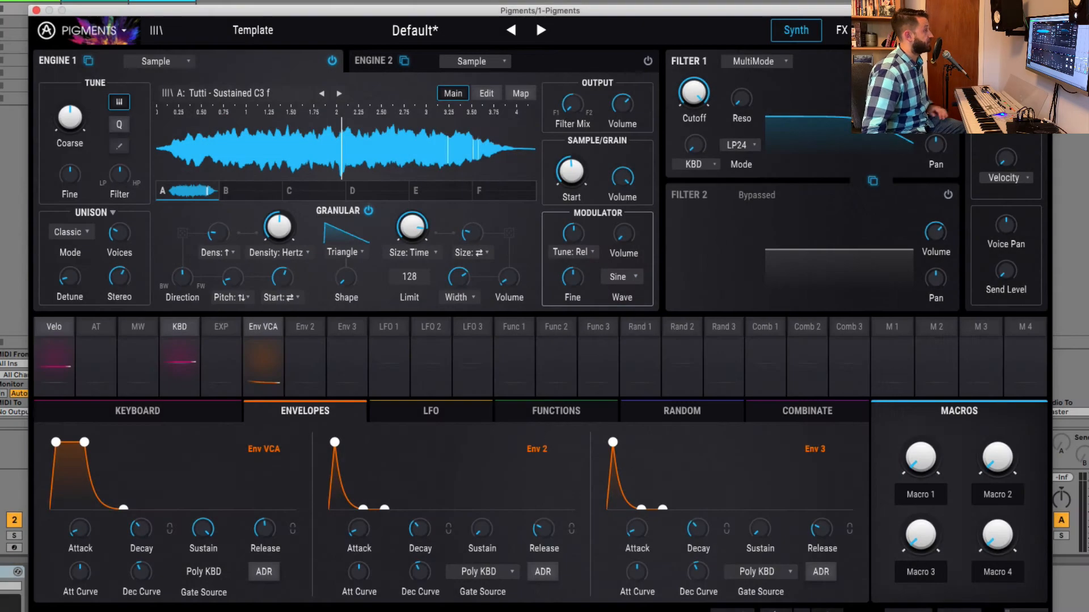
Replace bus A's first-slot Delay with Distortion at about 2% dry/wet.
{"action": "left_click", "coordinate": [841, 30]}
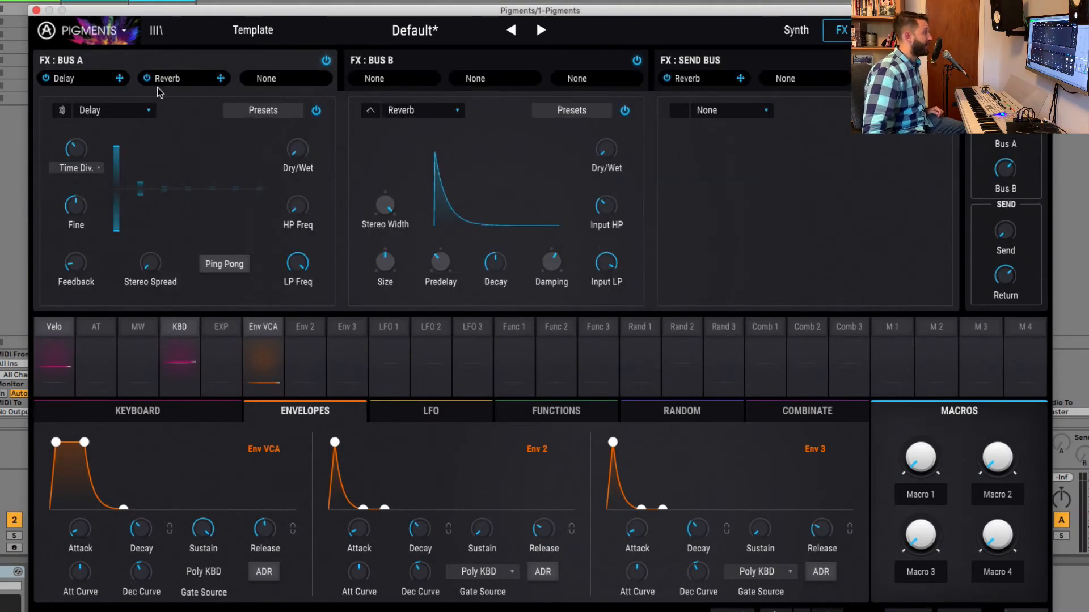
{"action": "left_click", "coordinate": [112, 110]}
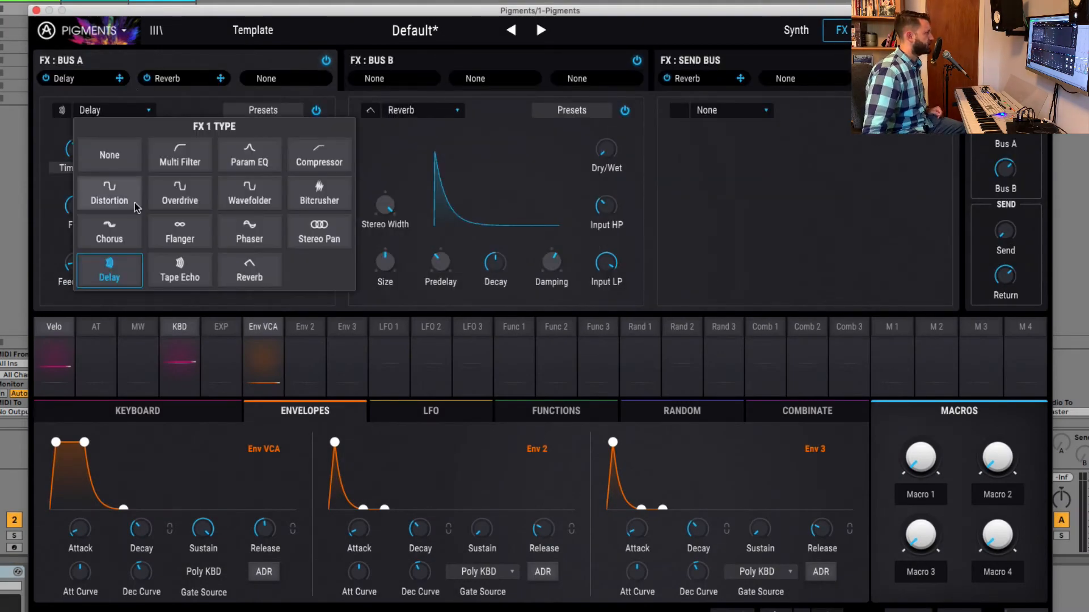
{"action": "left_click", "coordinate": [108, 201]}
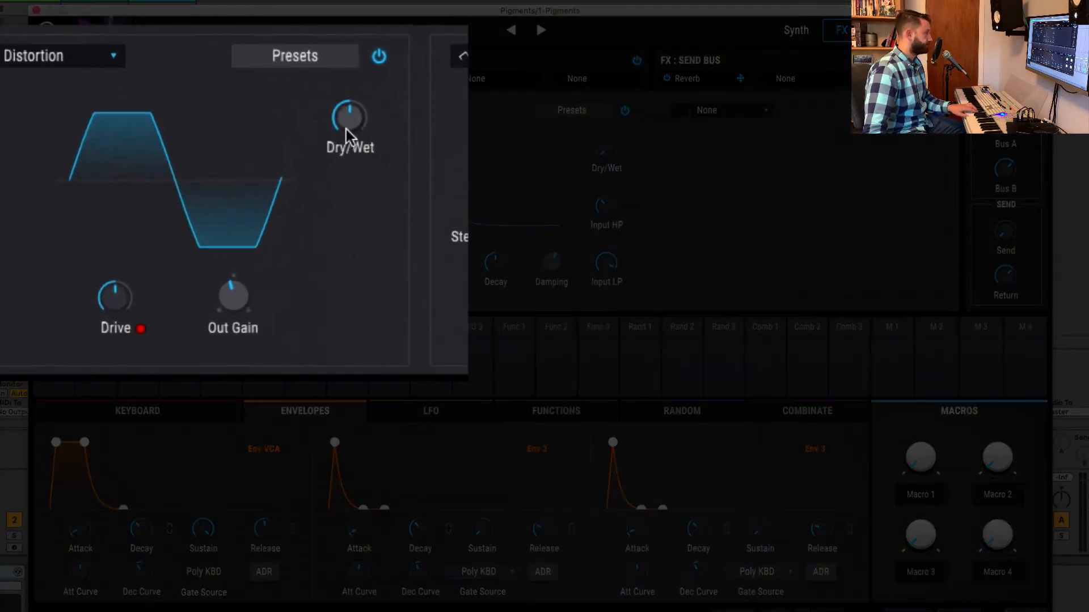
{"action": "left_click_drag", "start_coordinate": [349, 114], "coordinate": [349, 132]}
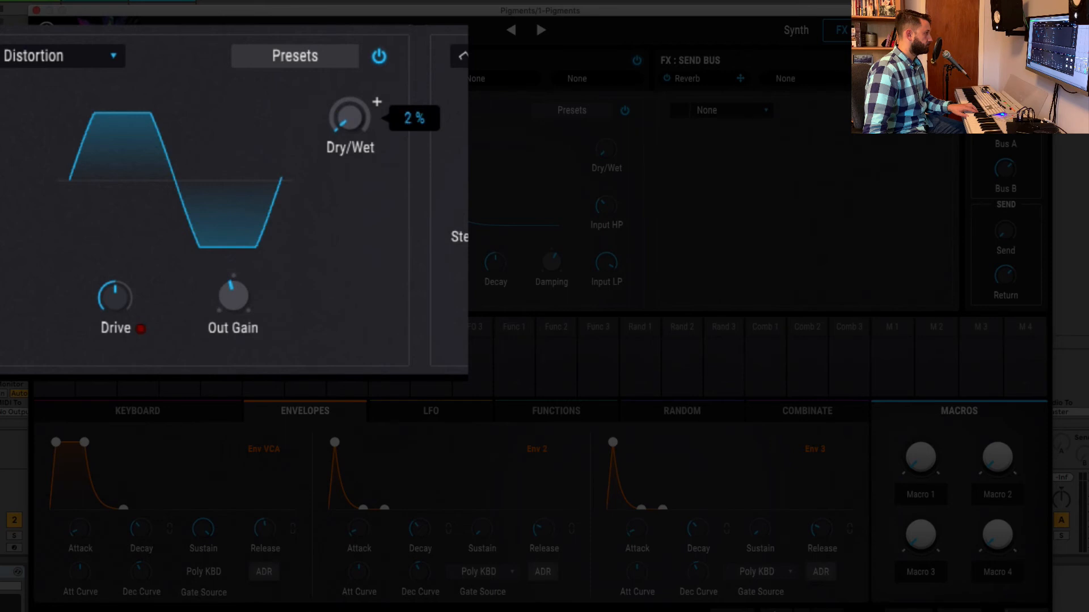
{"action": "mouse_move", "coordinate": [118, 303]}
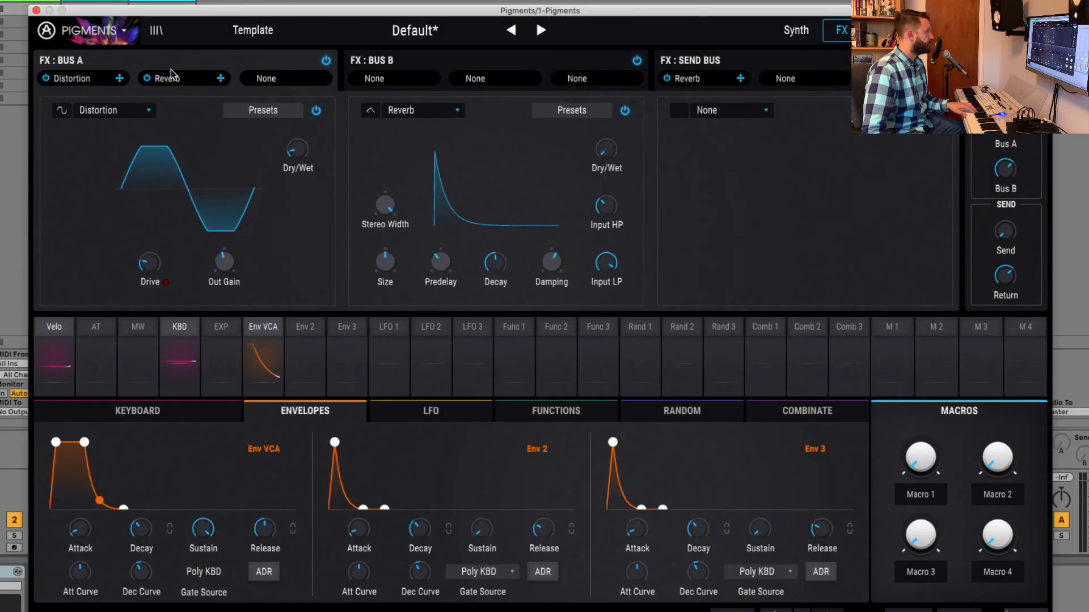
Replace bus A's slot-2 Reverb with a Compressor and tweak its dry/wet, attack and release.
{"action": "left_click", "coordinate": [423, 110]}
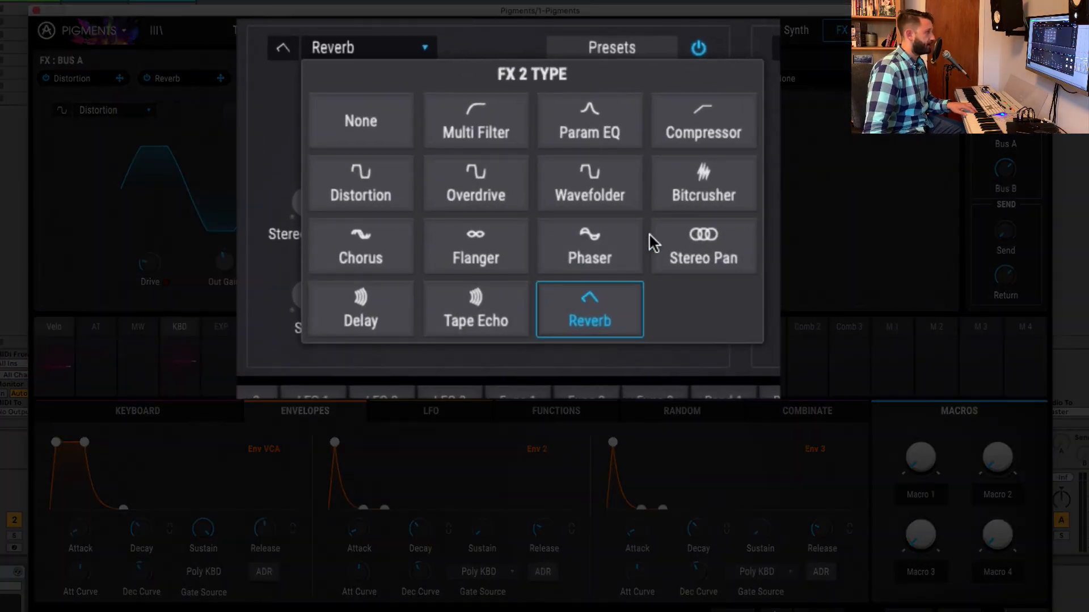
{"action": "left_click", "coordinate": [704, 121]}
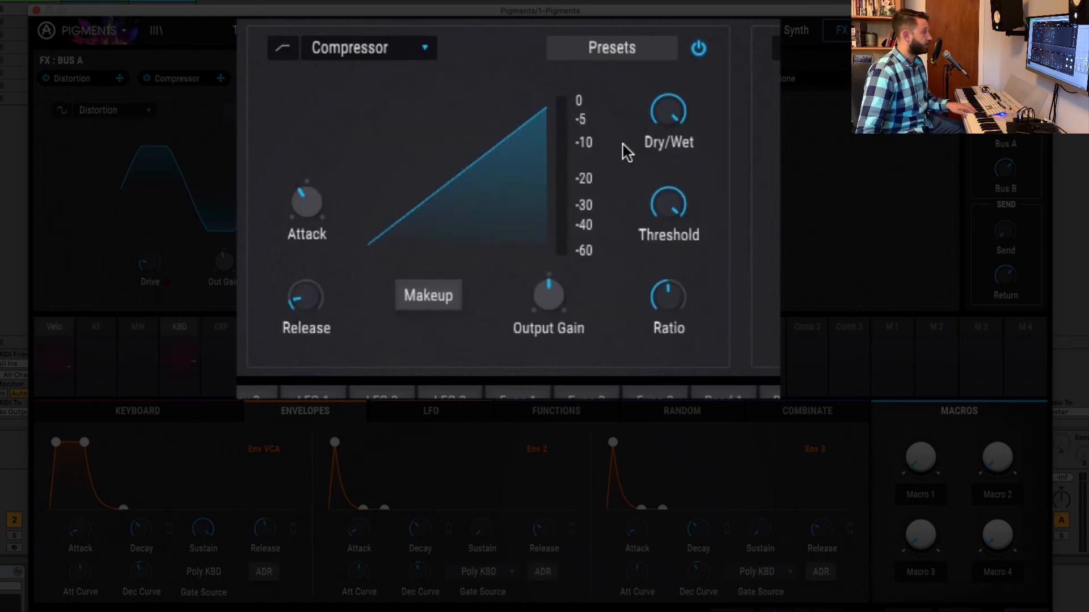
{"action": "left_click_drag", "start_coordinate": [668, 111], "coordinate": [667, 83]}
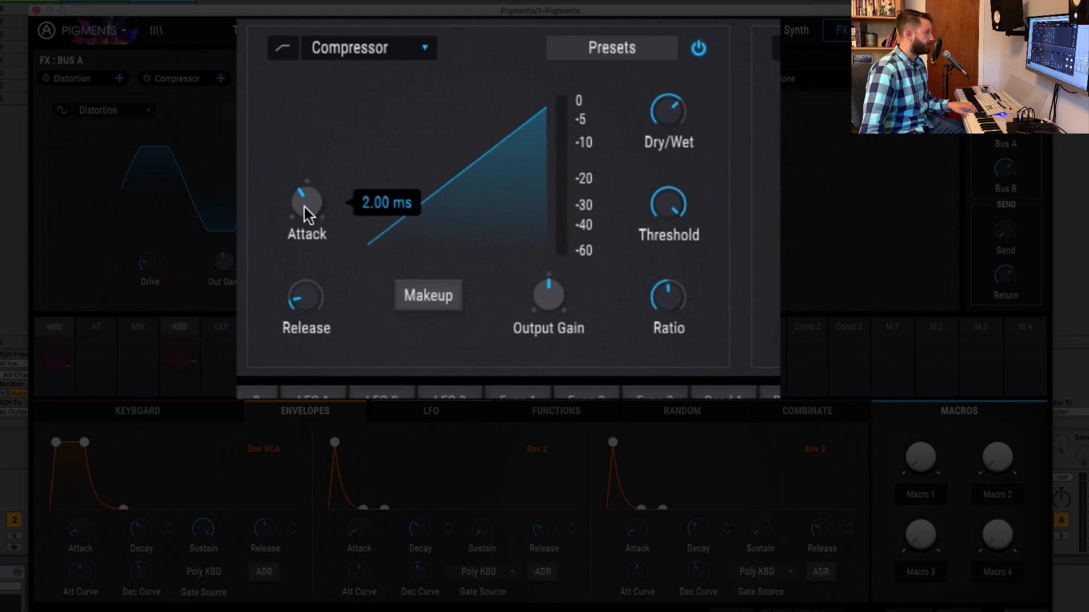
{"action": "left_click_drag", "start_coordinate": [307, 198], "coordinate": [319, 167]}
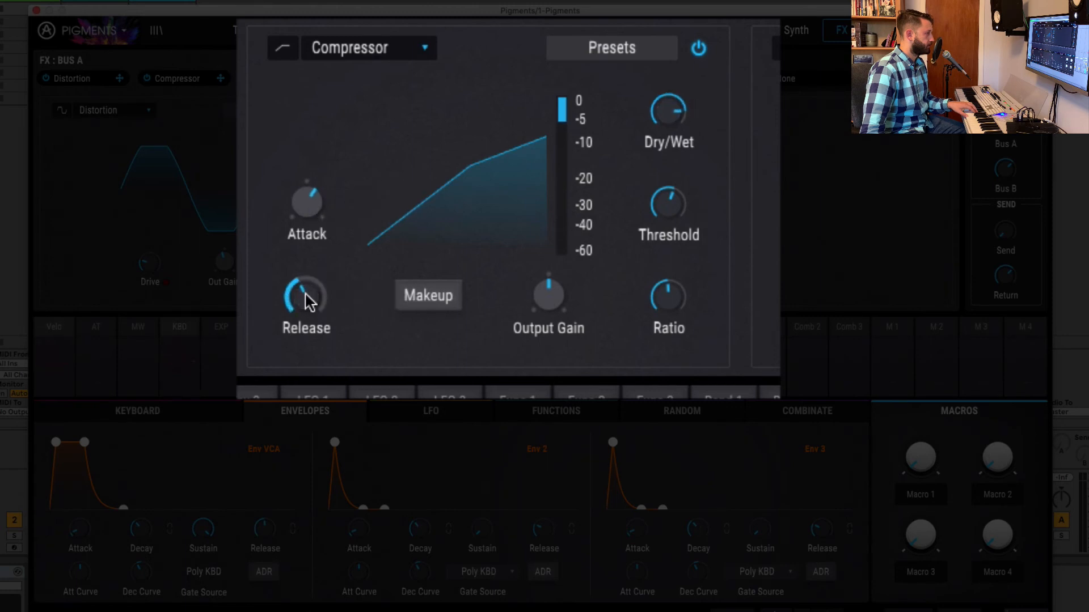
{"action": "left_click", "coordinate": [428, 295]}
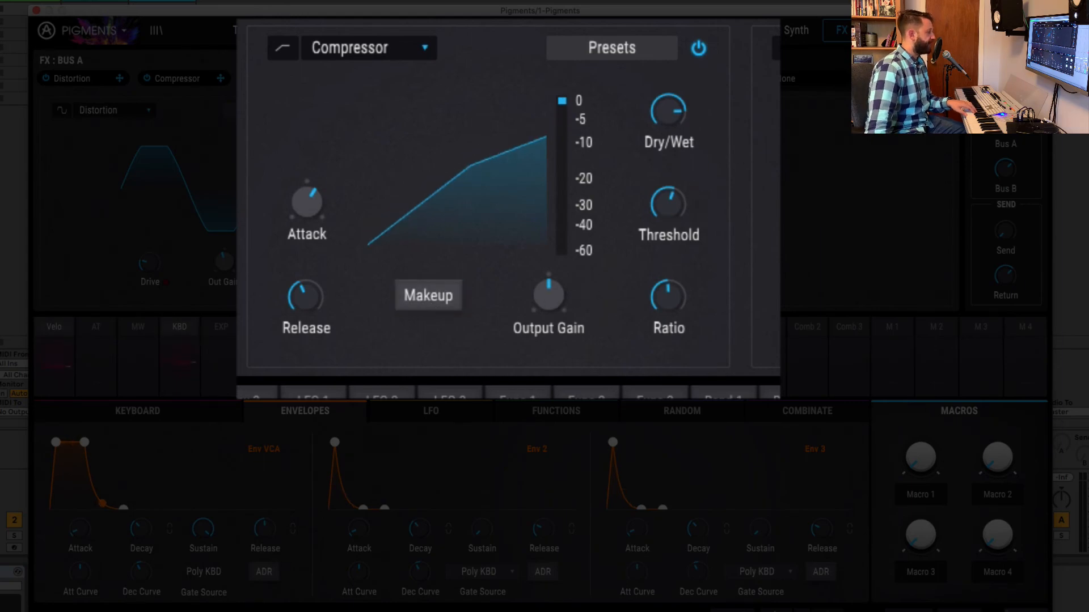
{"action": "left_click", "coordinate": [282, 81]}
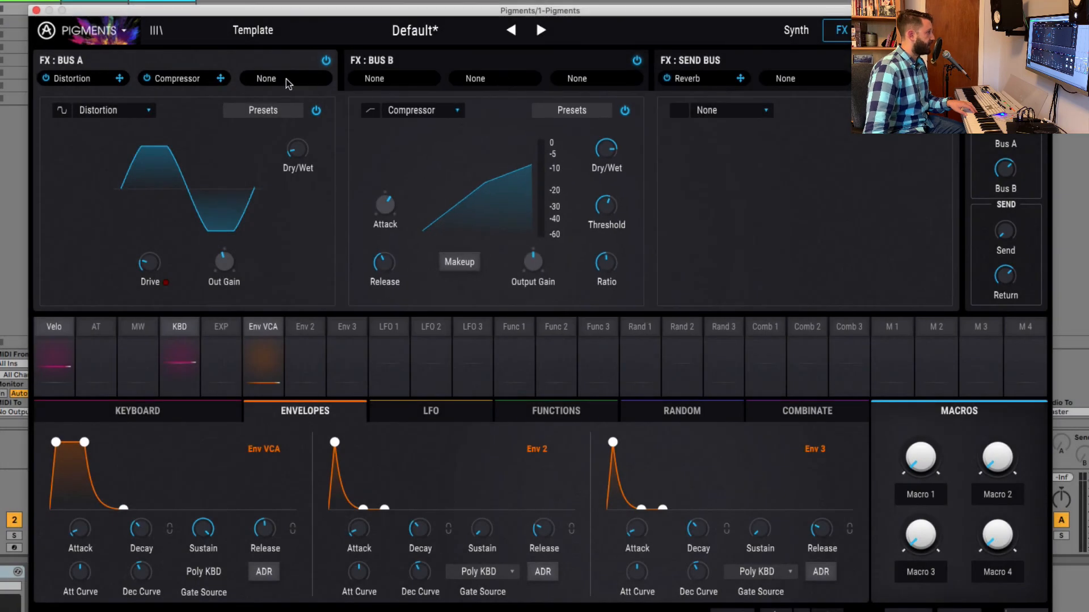
Load Reverb into bus A's FX 3 slot after Distortion and Compressor, then lengthen its tail.
{"action": "left_click", "coordinate": [732, 110]}
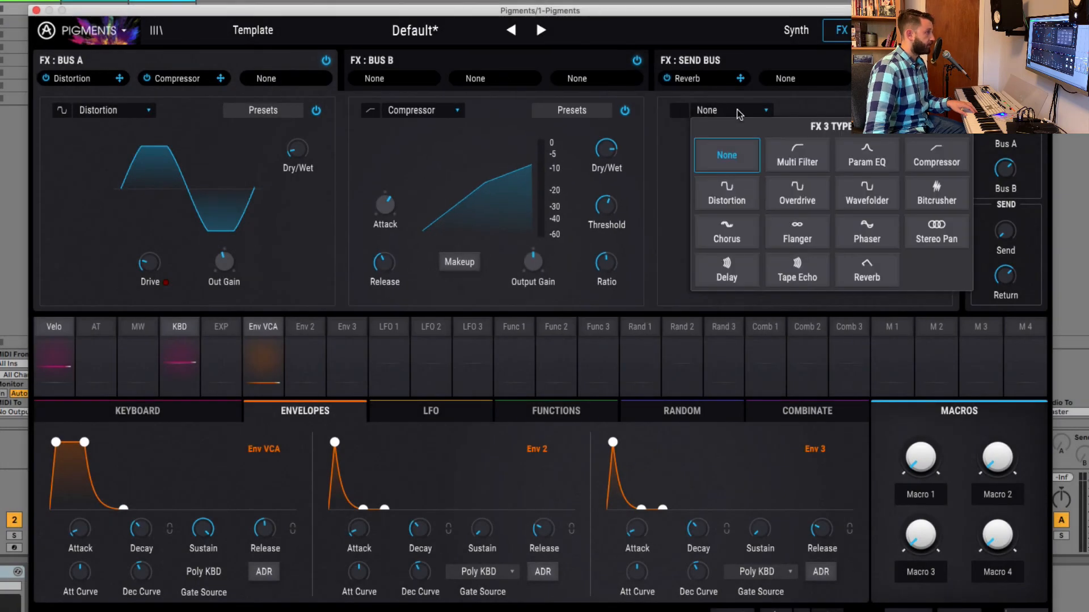
{"action": "left_click", "coordinate": [867, 271]}
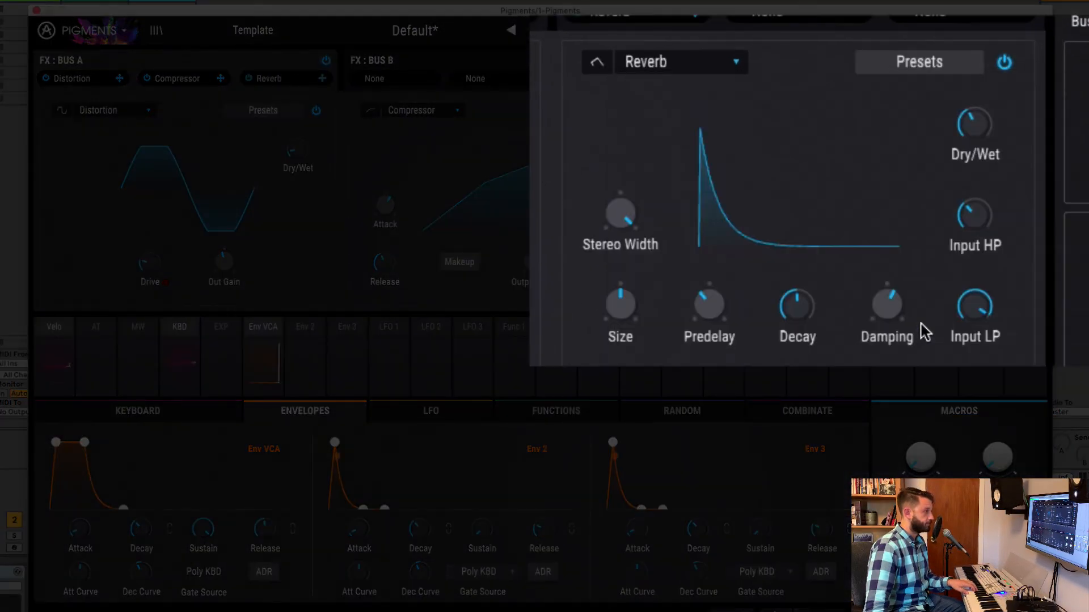
{"action": "mouse_move", "coordinate": [885, 344]}
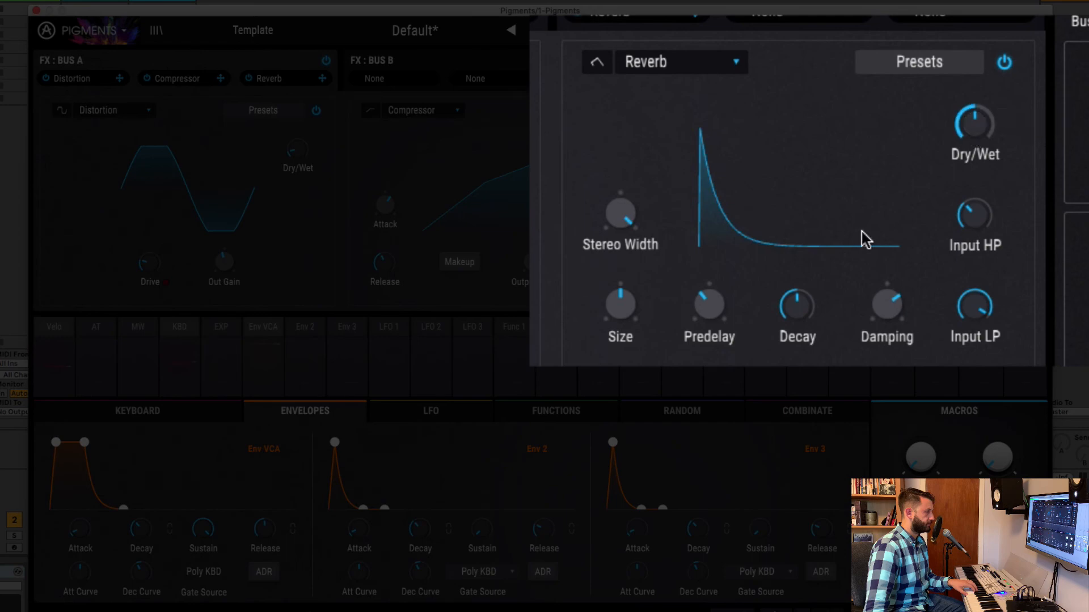
{"action": "left_click_drag", "start_coordinate": [797, 302], "coordinate": [796, 284]}
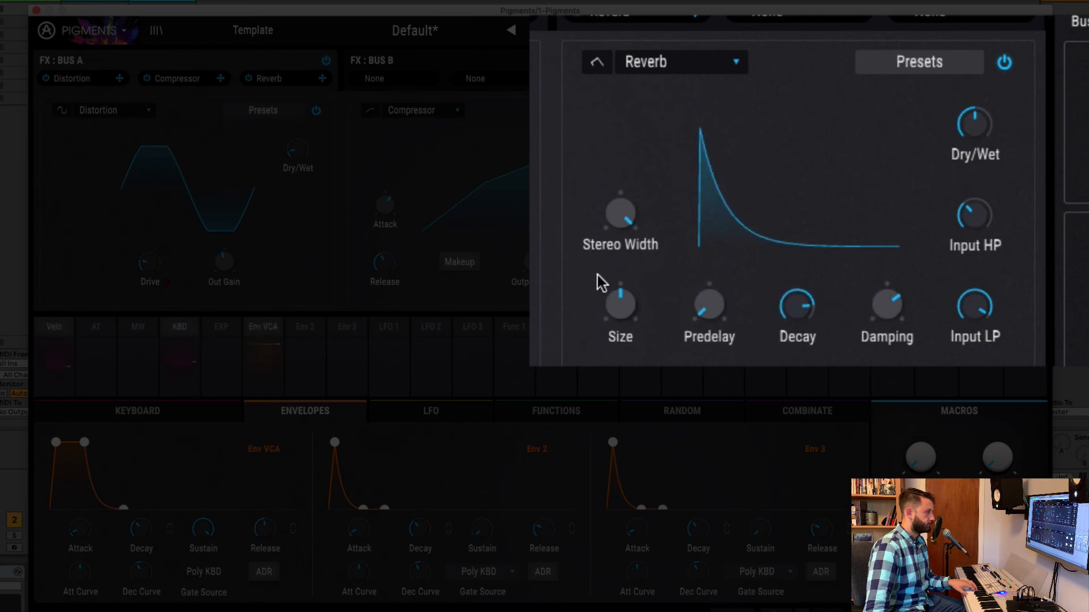
{"action": "mouse_move", "coordinate": [633, 313]}
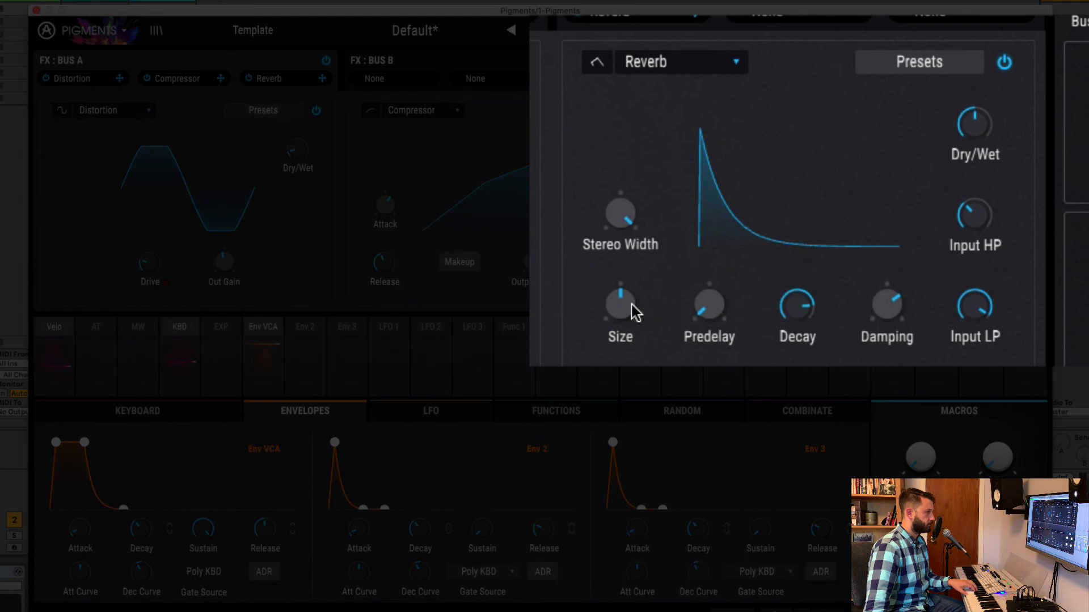